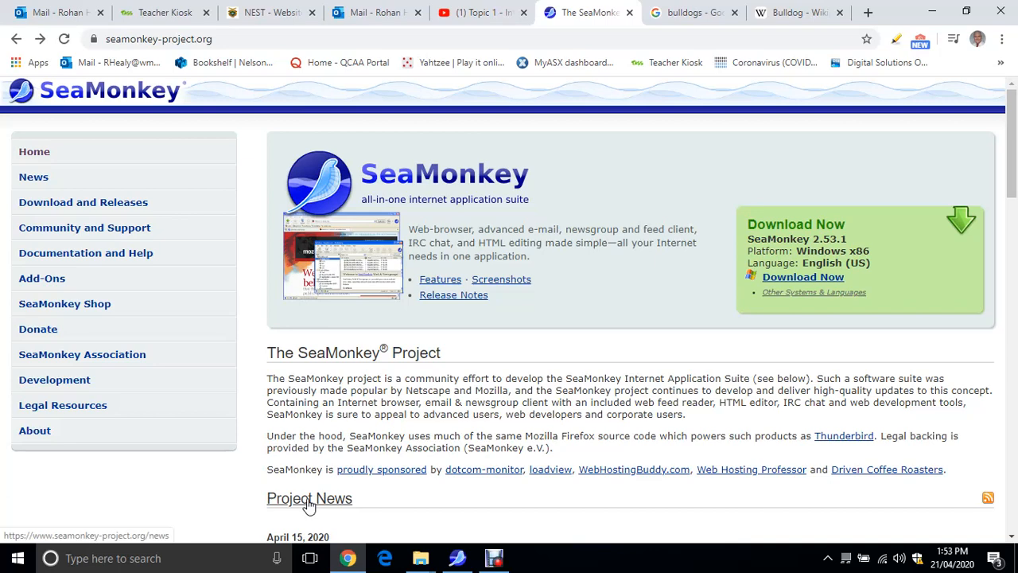
mouse_move(495, 448)
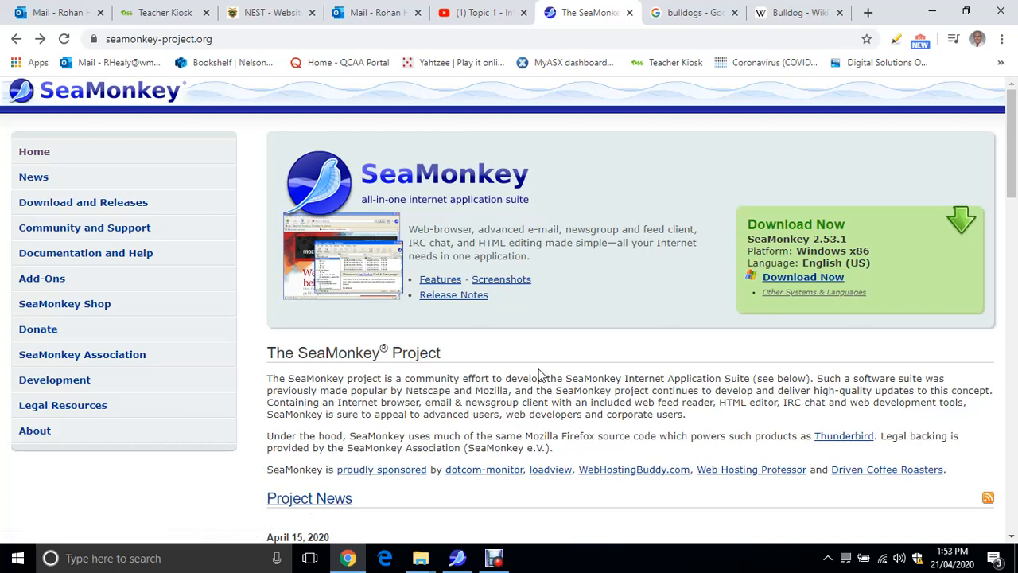
mouse_move(621, 327)
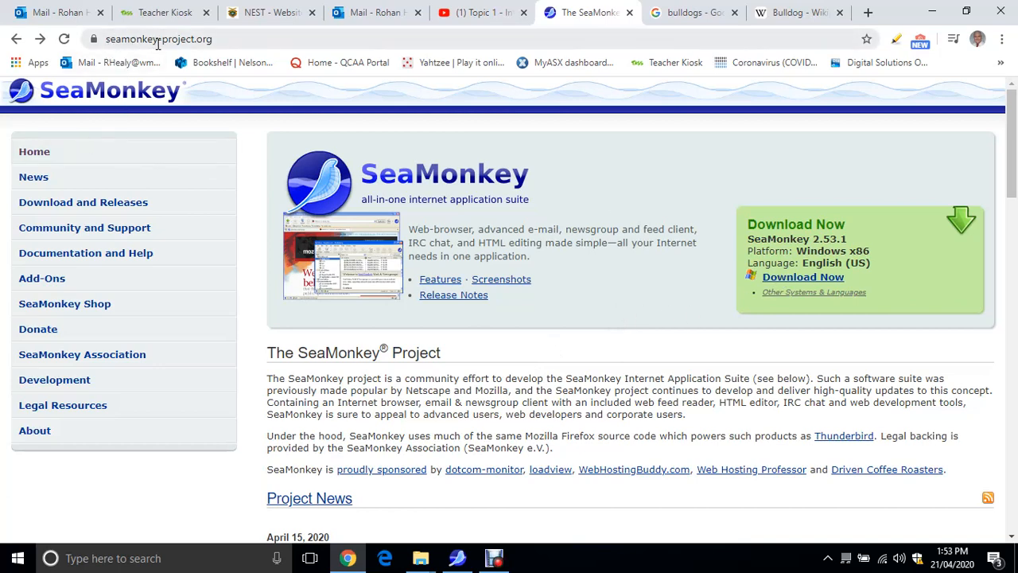
mouse_move(711, 312)
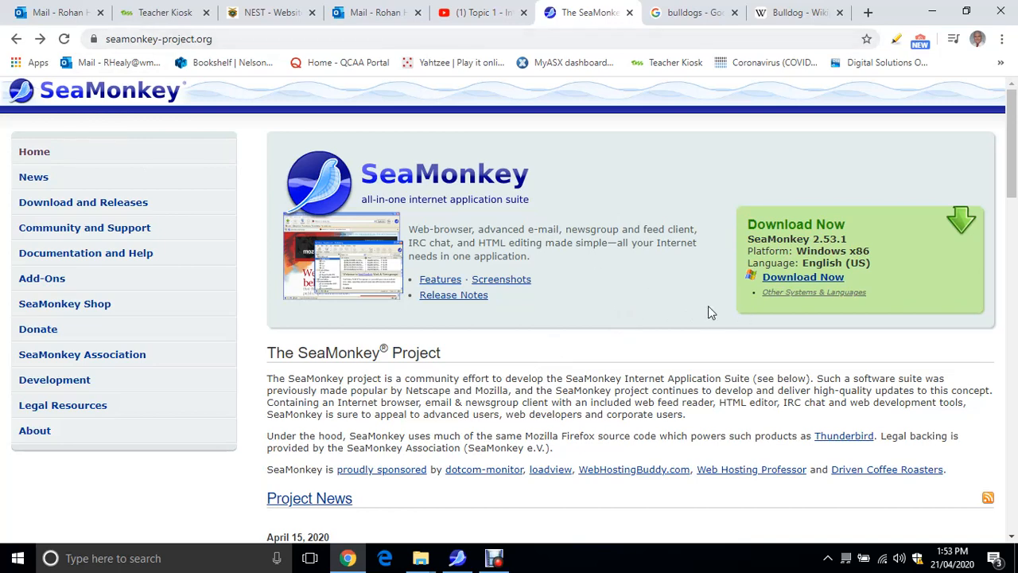
mouse_move(705, 253)
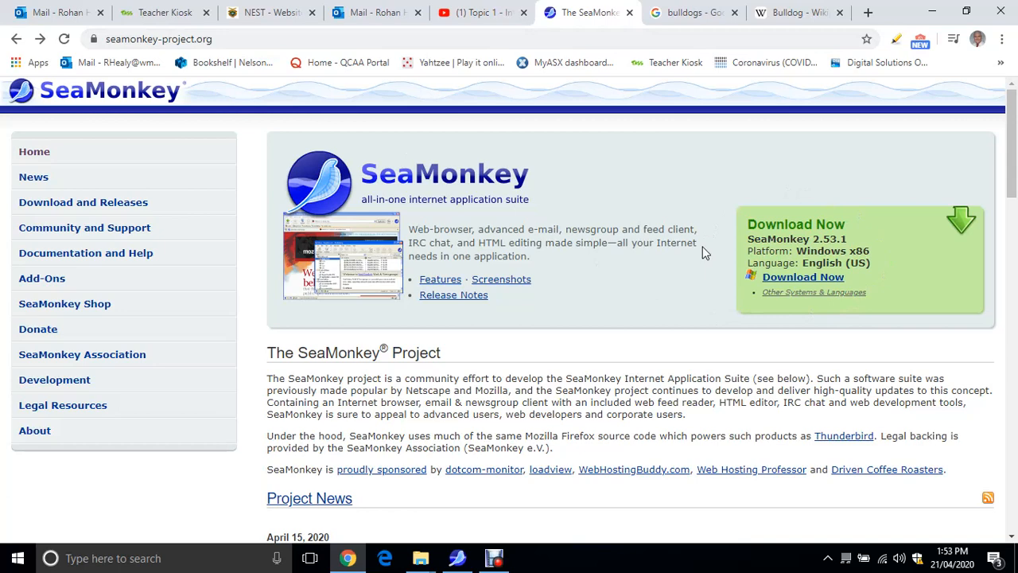
mouse_move(700, 266)
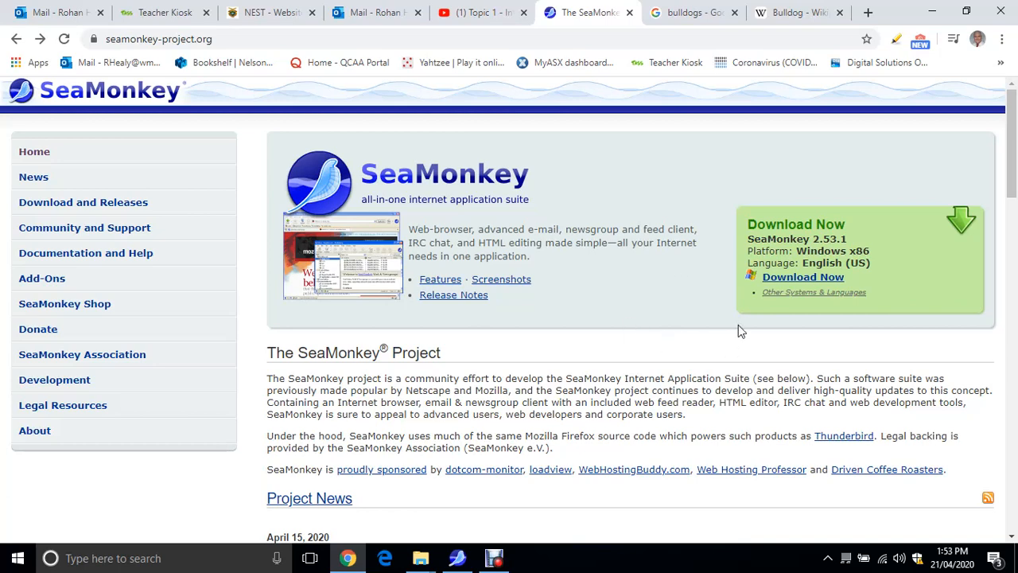
mouse_move(903, 332)
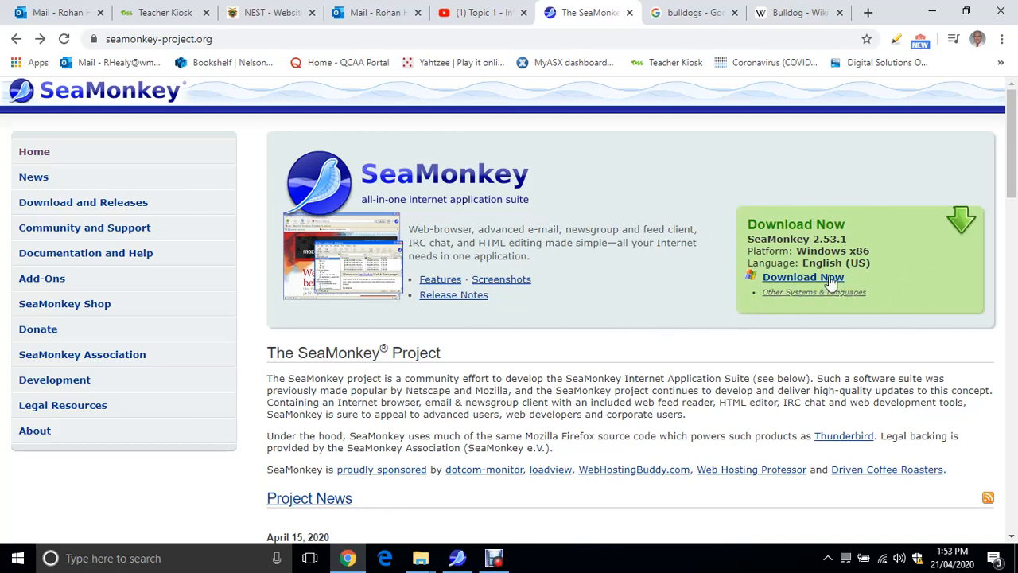
Open the SeaMonkey 2.53.1 official builds download table from Download Now.
click(802, 277)
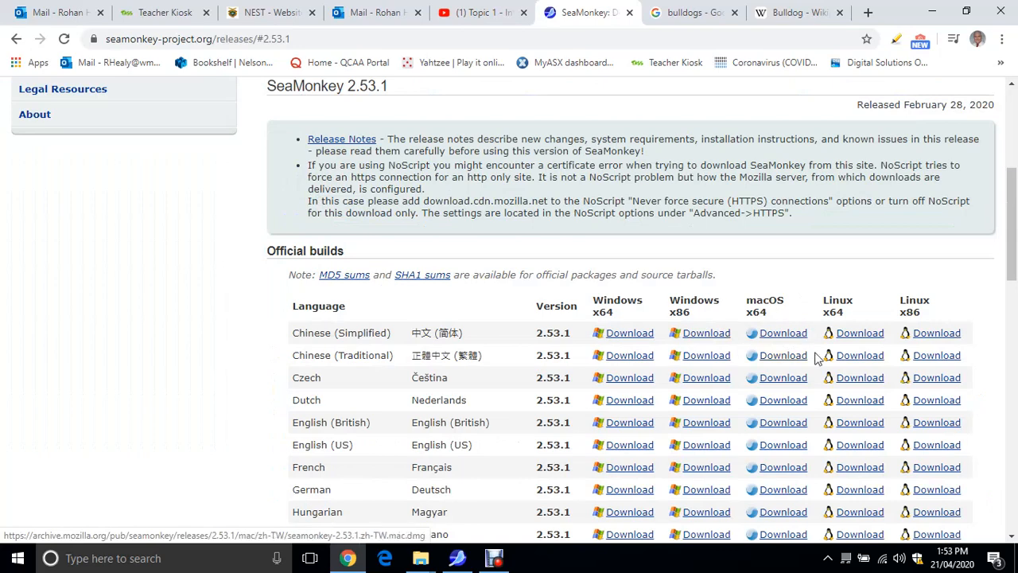
mouse_move(783, 332)
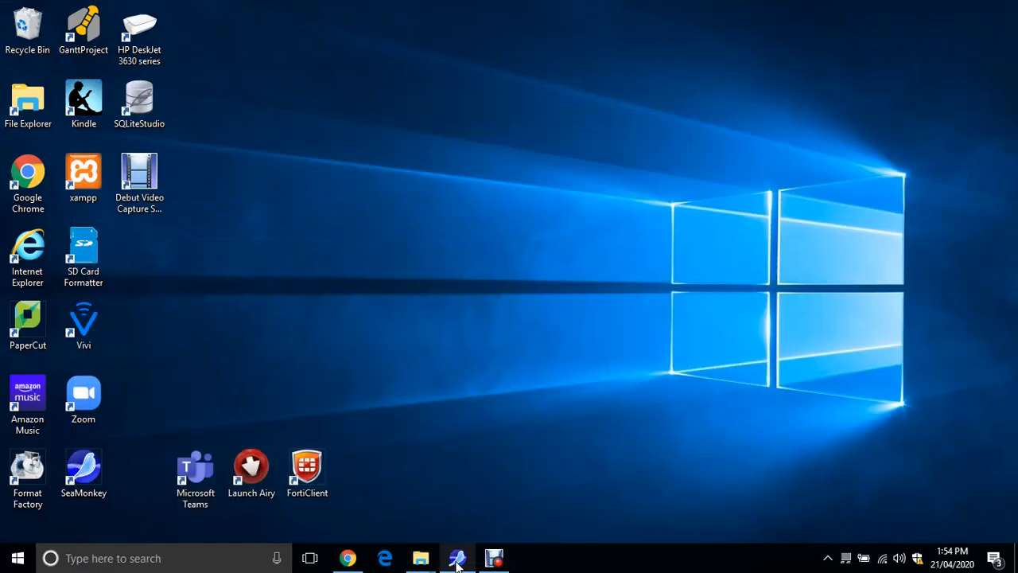
Switch to the SeaMonkey browser window showing the 2.53.1 release notes.
click(455, 558)
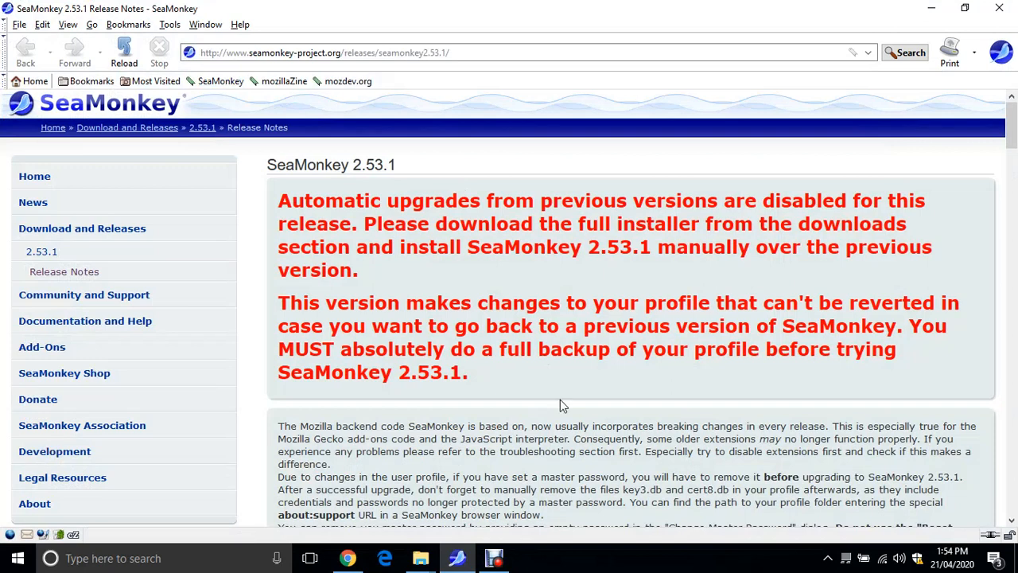
mouse_move(444, 301)
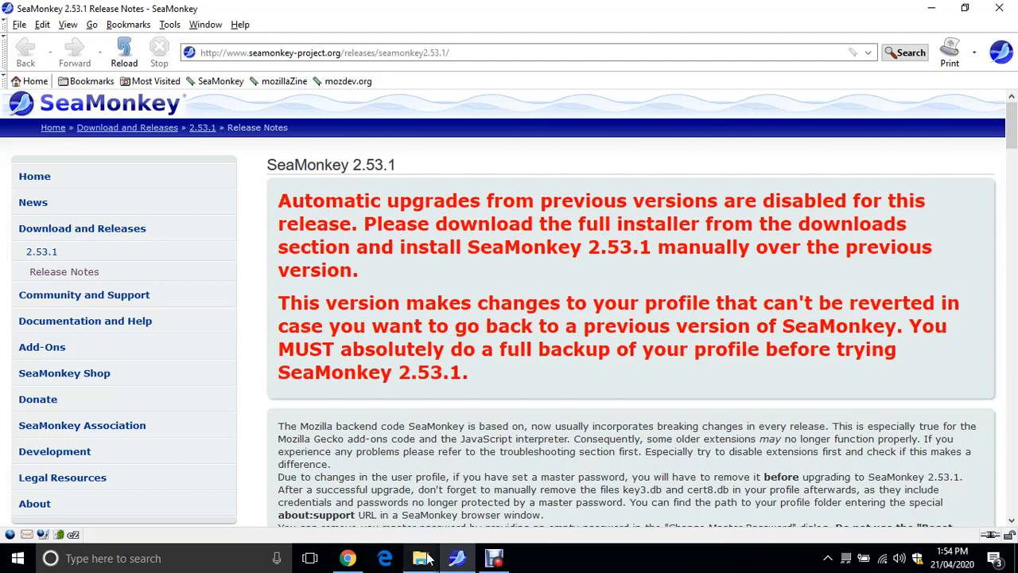
Delete the old index file from My First Website, then minimise the folder window.
click(420, 558)
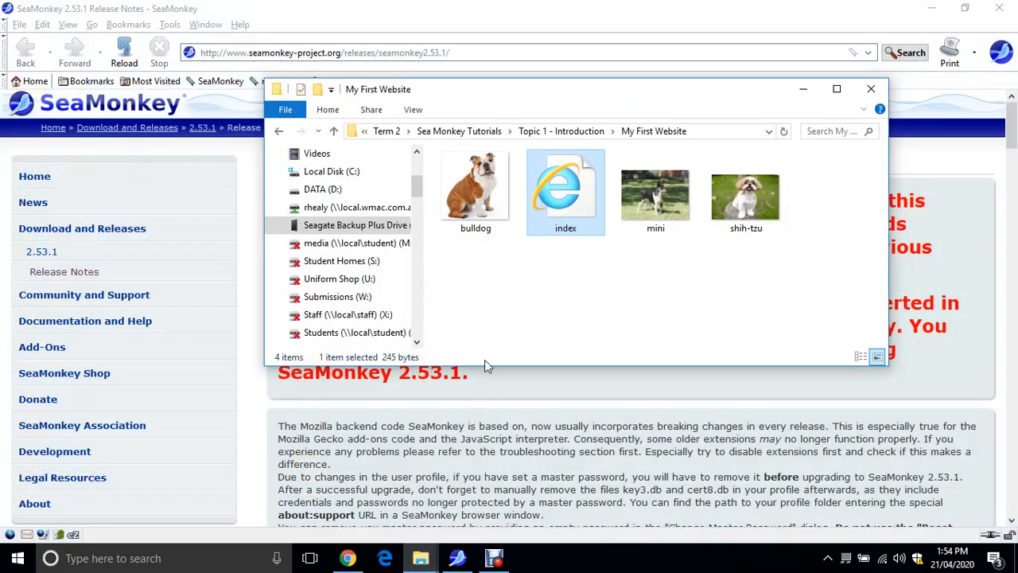
right_click(566, 191)
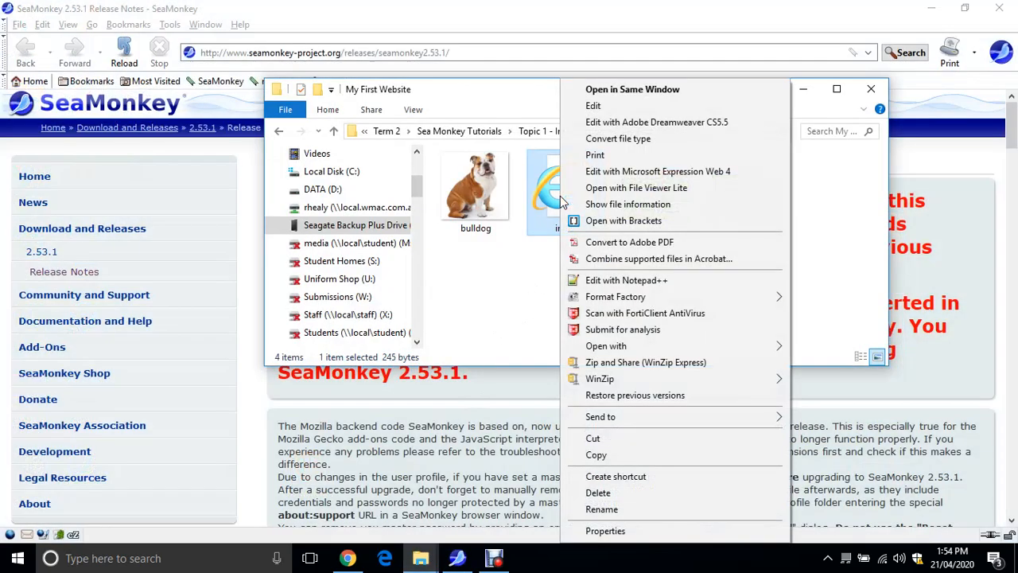
click(598, 319)
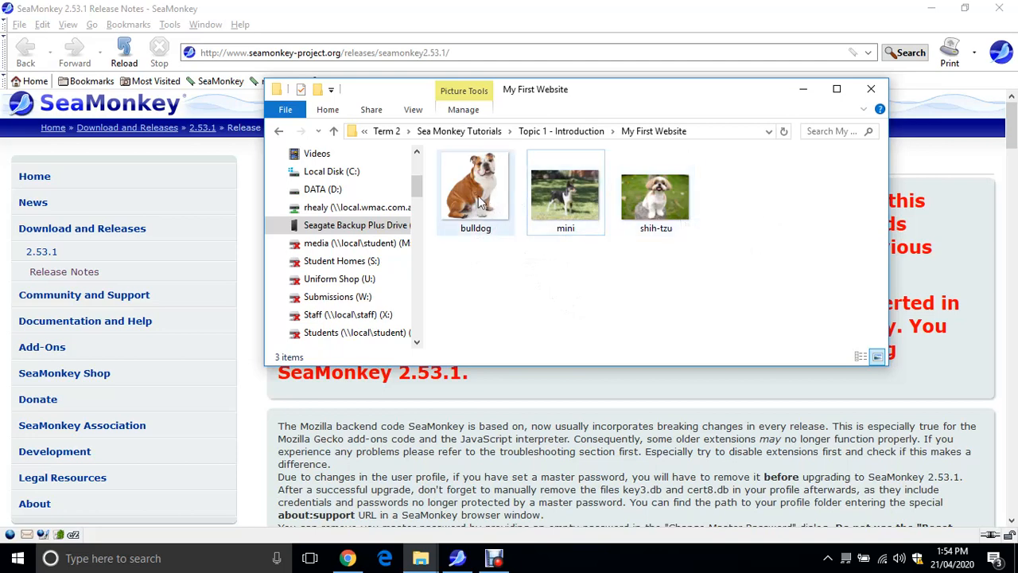
mouse_move(656, 199)
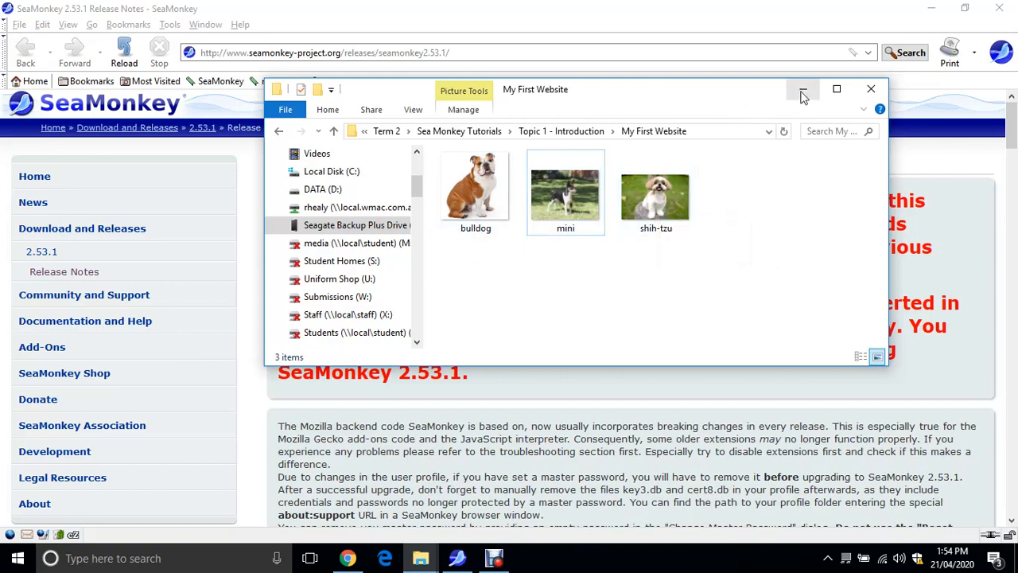
click(802, 88)
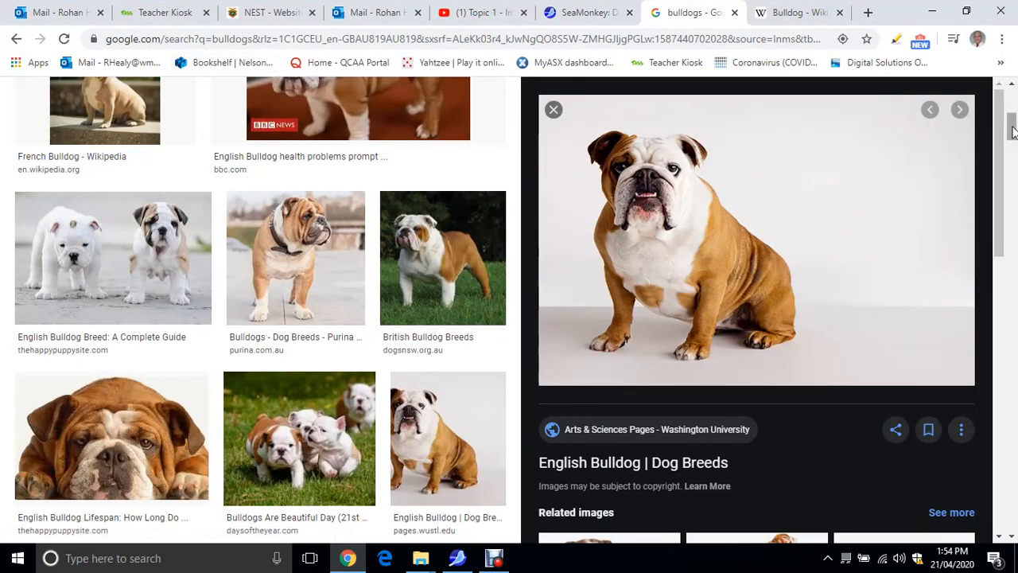
Open the English Bulldog page from Google Images and choose Save image as for its photo.
scroll(up, 3)
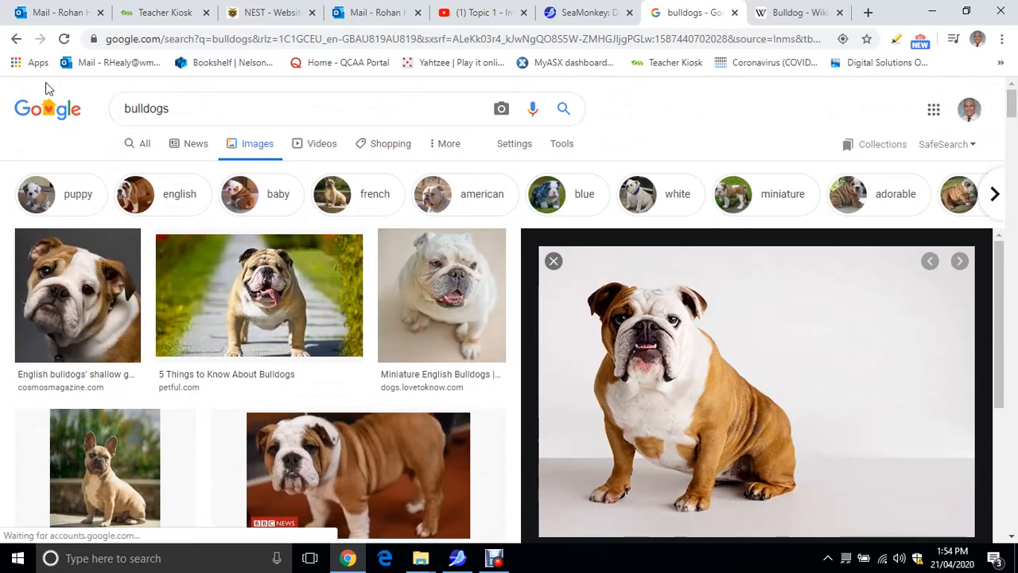
scroll(down, 3)
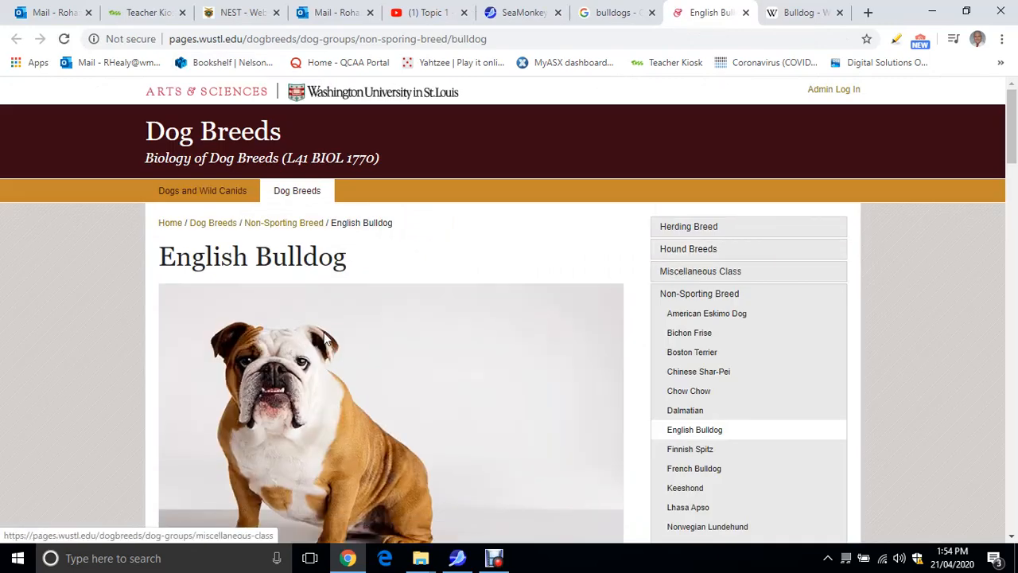
right_click(326, 338)
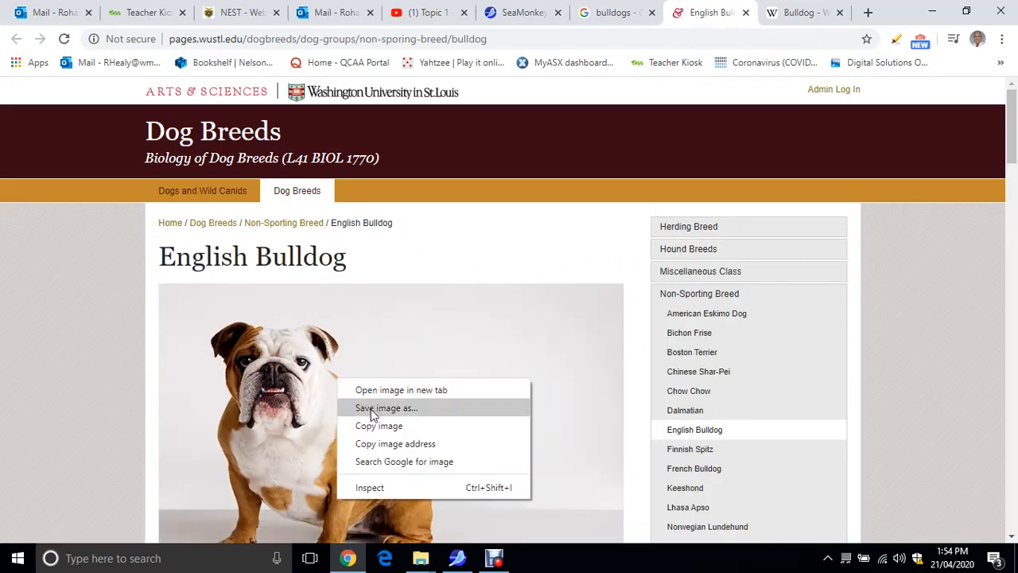
mouse_move(380, 412)
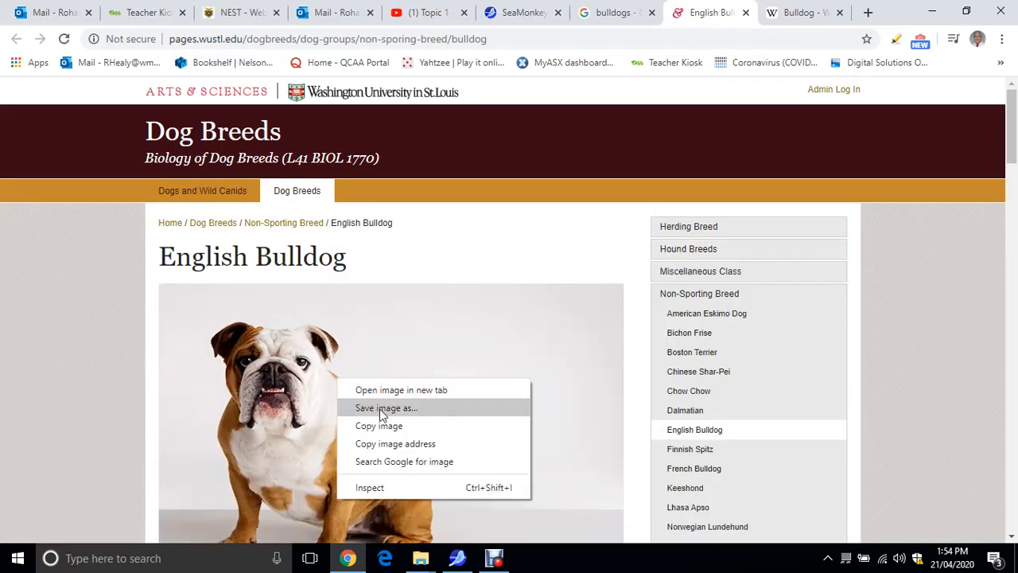
click(385, 407)
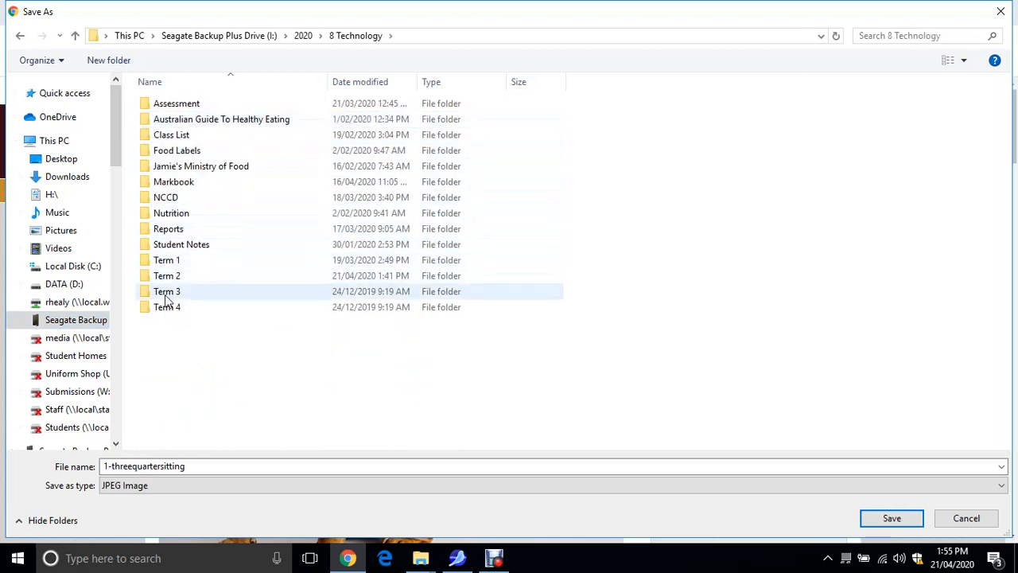
Save the bulldog photo into Term 2 > Sea Monkey Tutorials > Topic 1 > My First Website, and start a new Composer page.
double_click(167, 275)
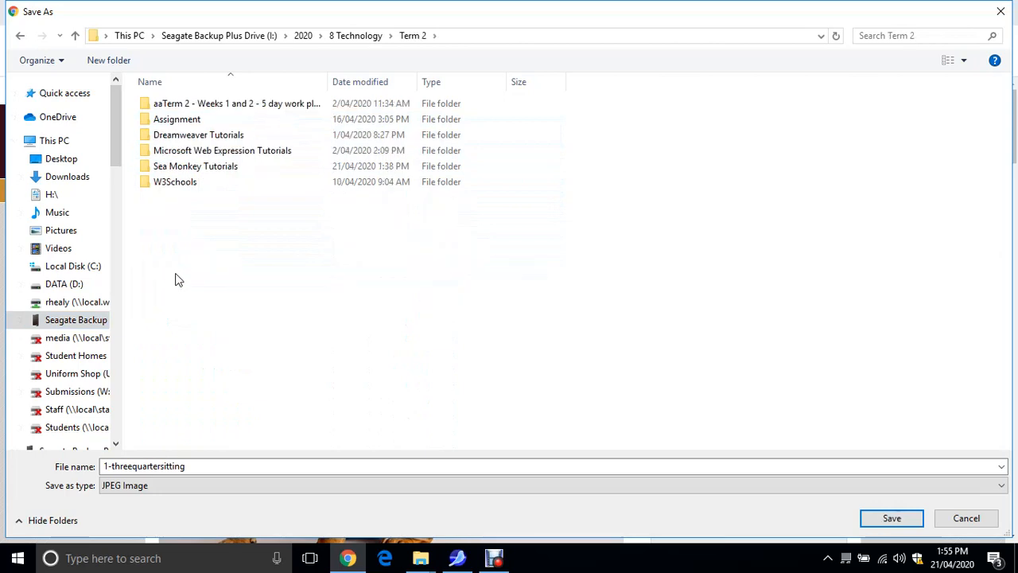
double_click(195, 165)
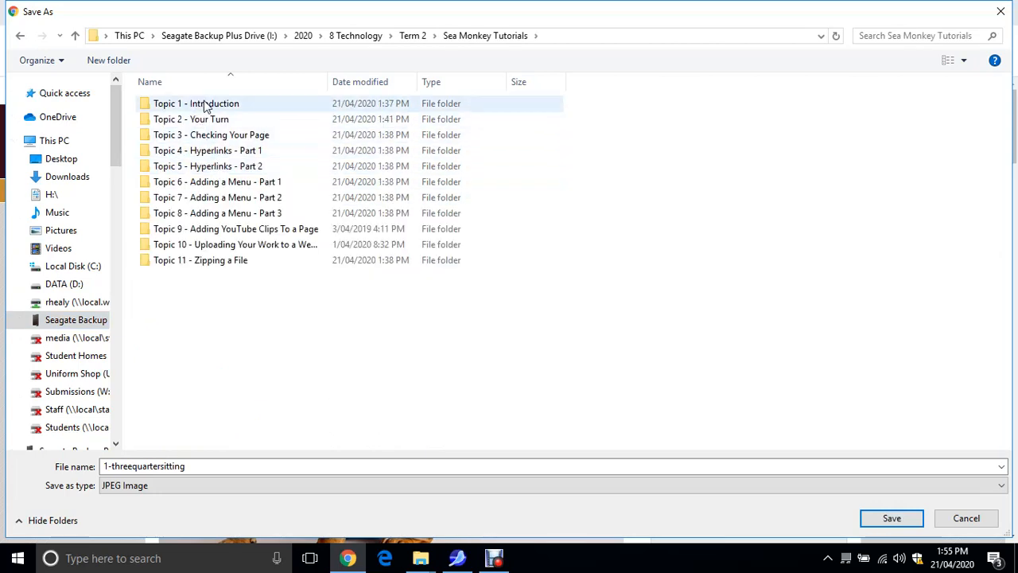
double_click(197, 103)
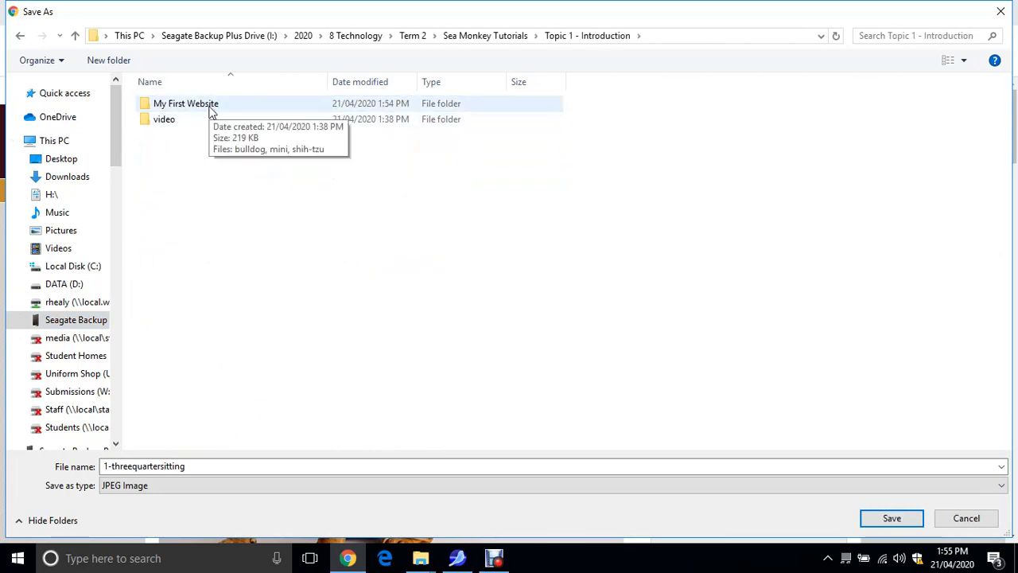
double_click(186, 104)
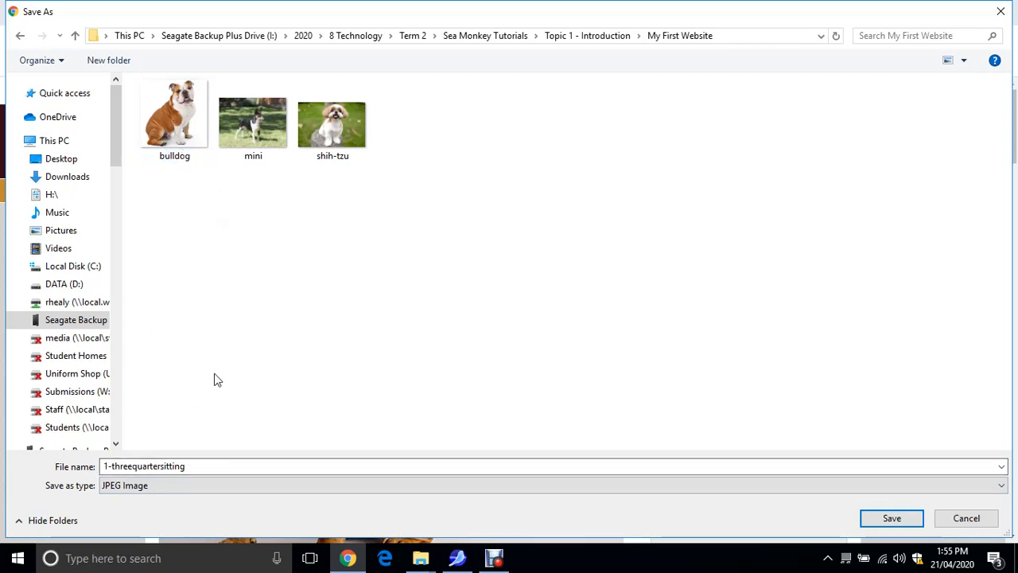
click(205, 467)
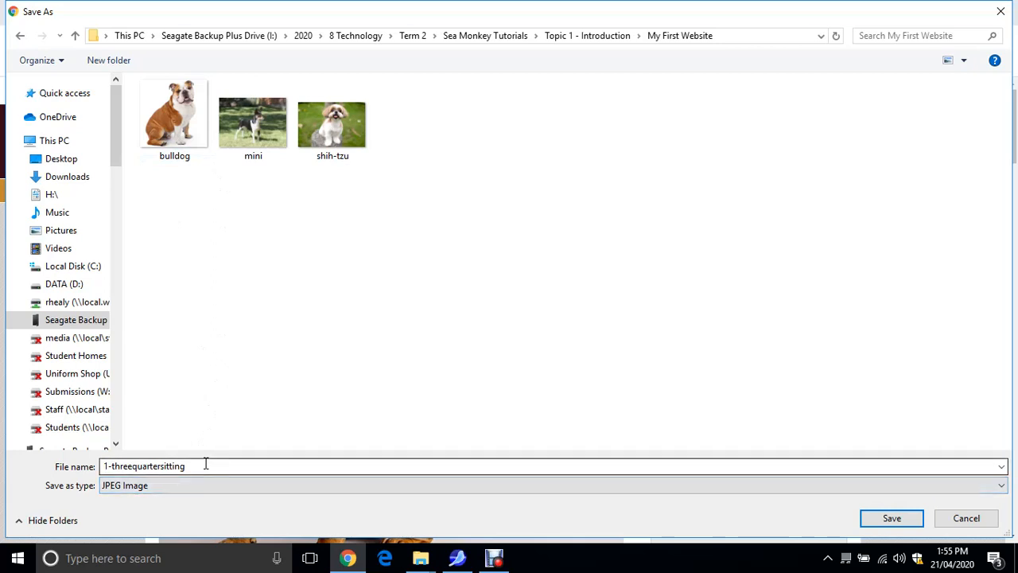
click(331, 121)
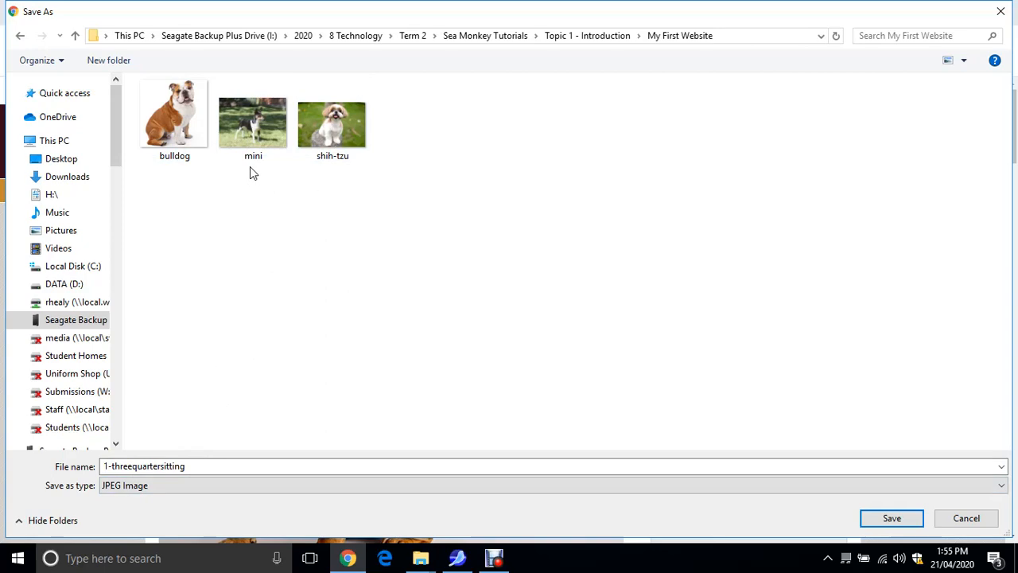
mouse_move(380, 266)
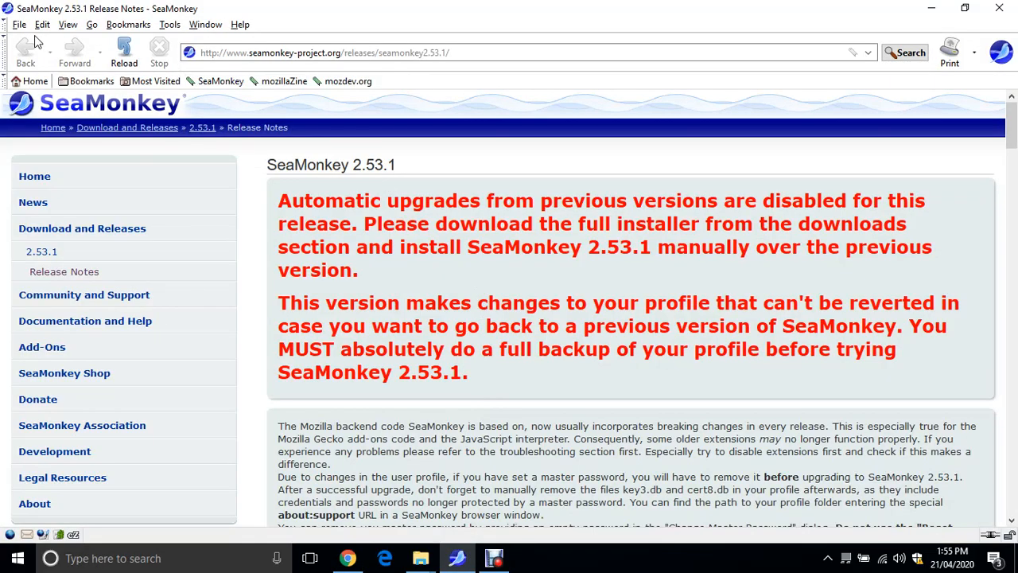
click(18, 24)
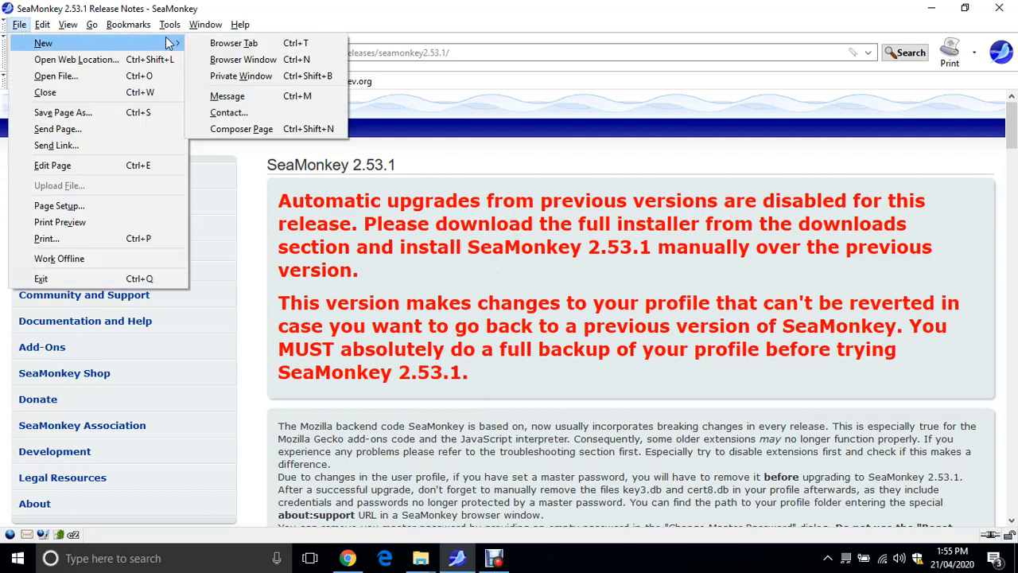
click(241, 128)
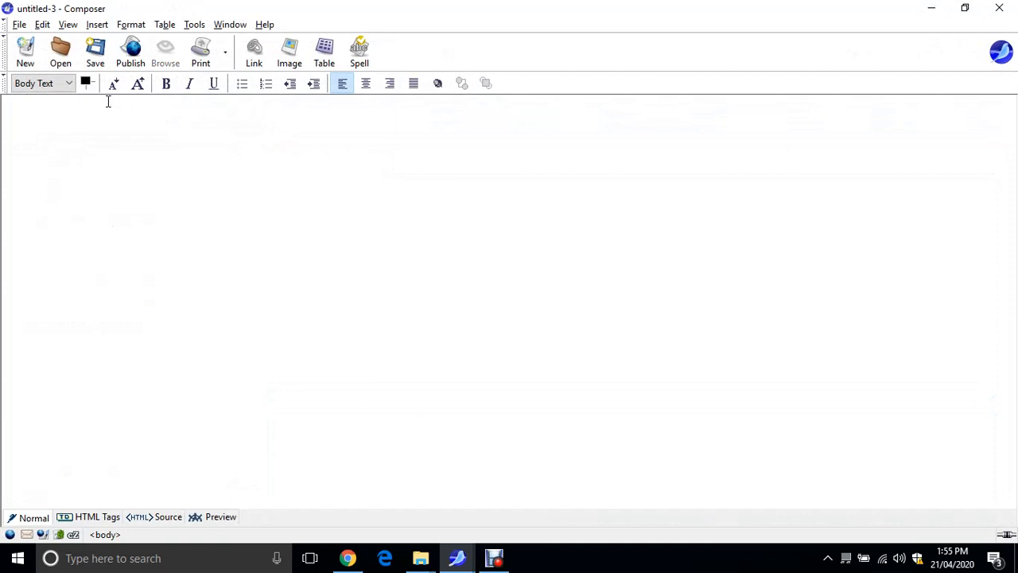
Write 'Dog Breeds' and 'Bulldog -' on two lines, then select and enlarge the Dog Breeds heading.
text(Do)
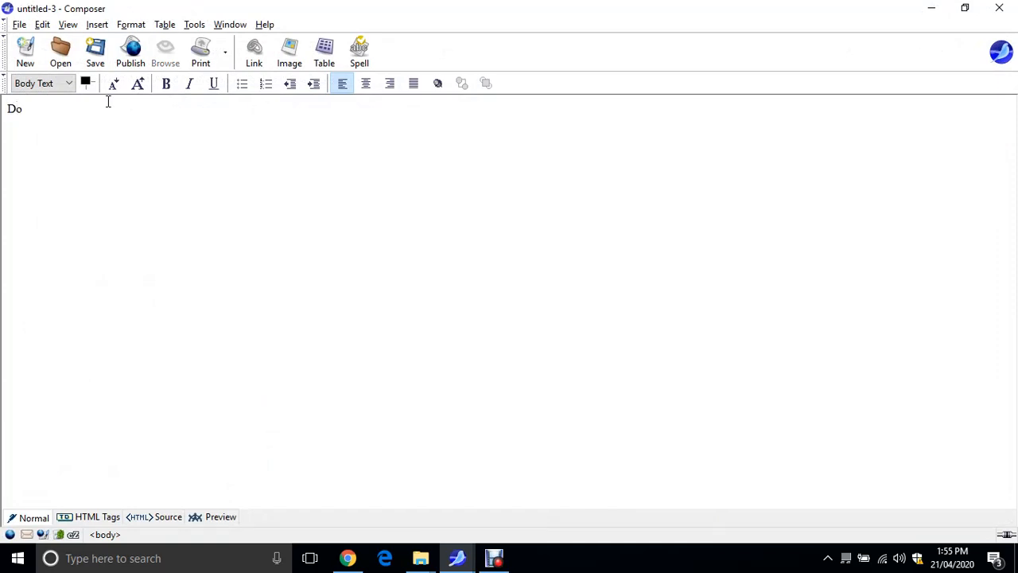
text(g Breed)
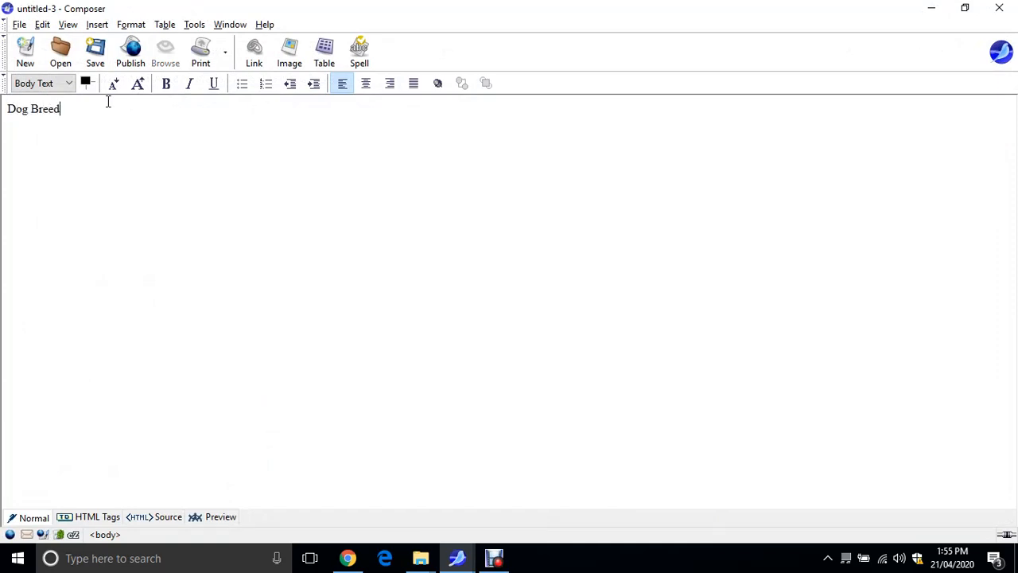
text(s)
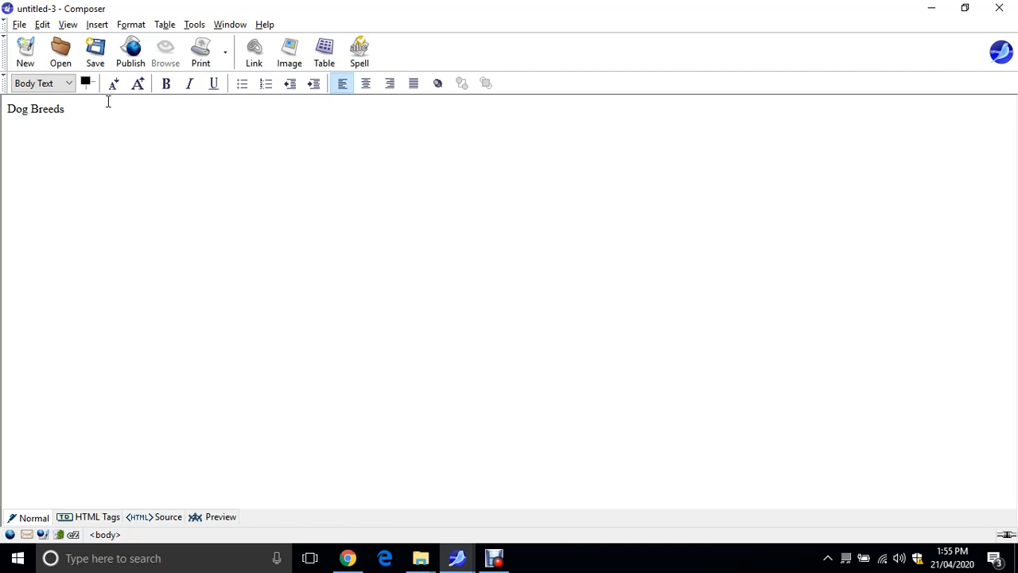
text(Bulldog -)
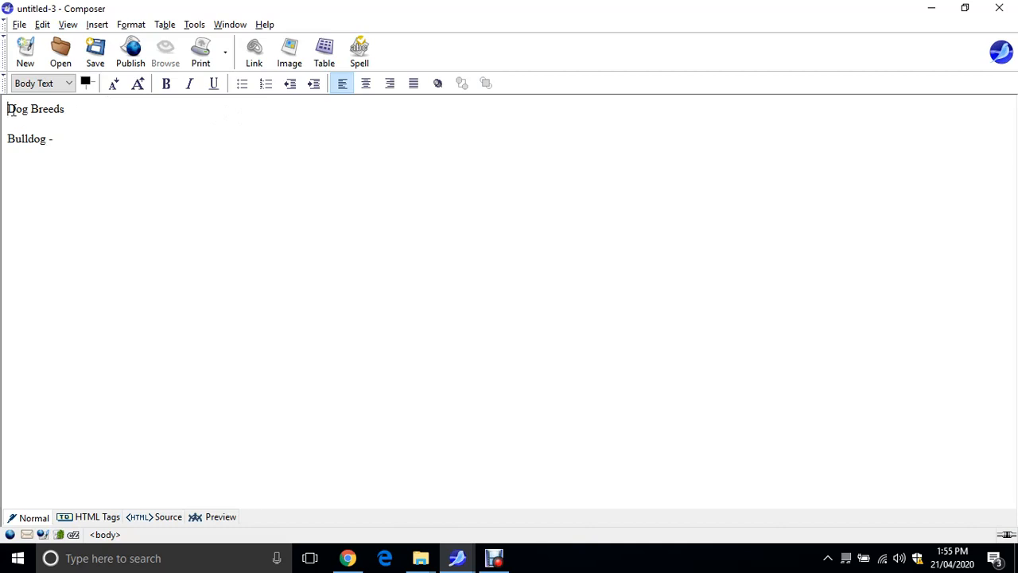
triple_click(35, 109)
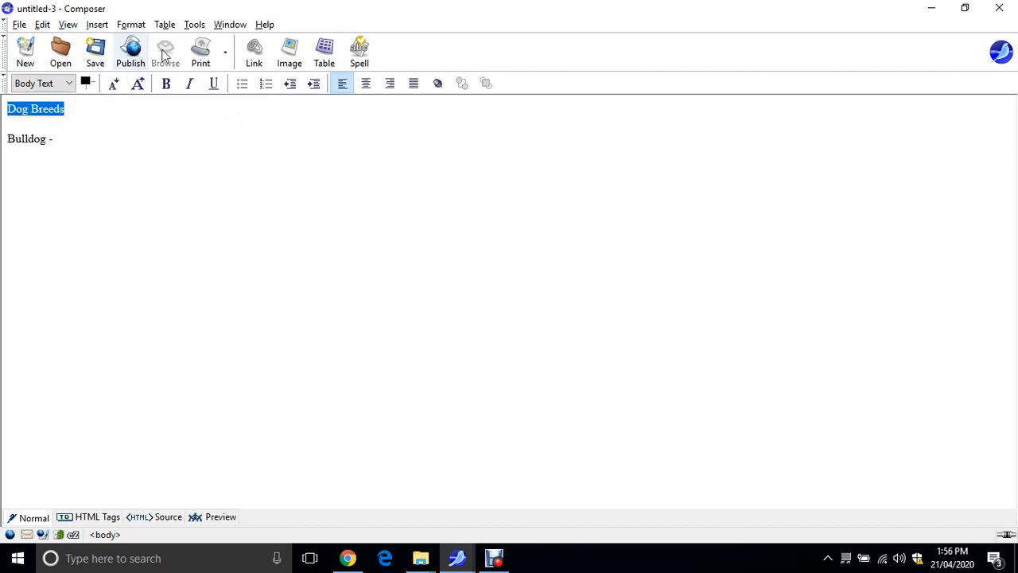
click(130, 23)
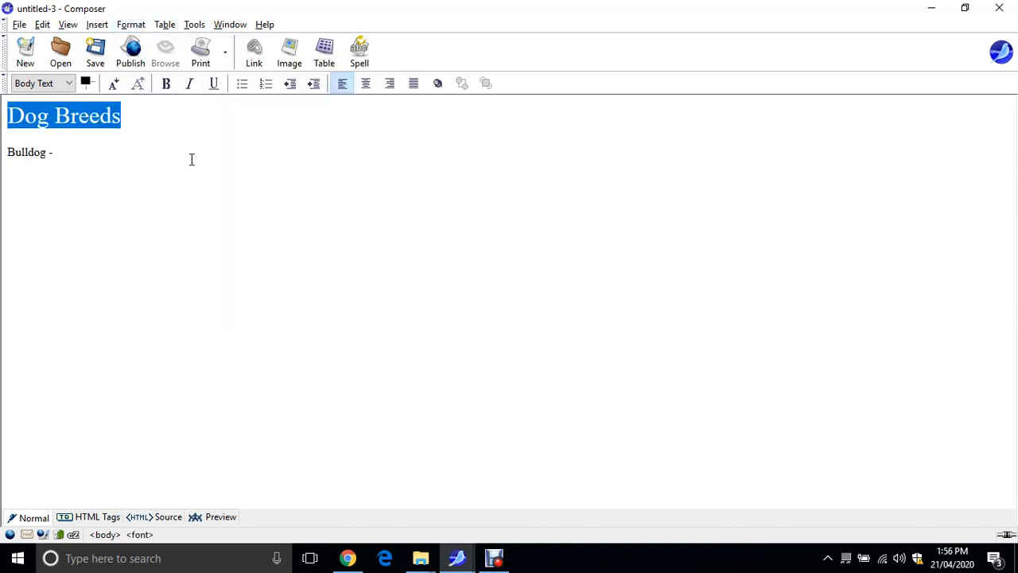
Place the cursor at the end of the 'Bulldog -' line.
click(58, 152)
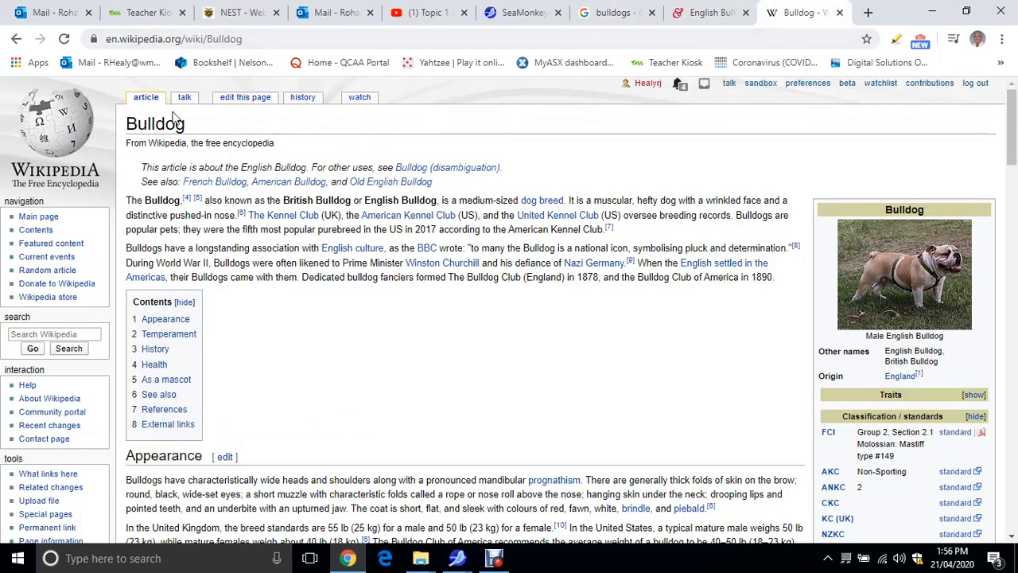
mouse_move(445, 152)
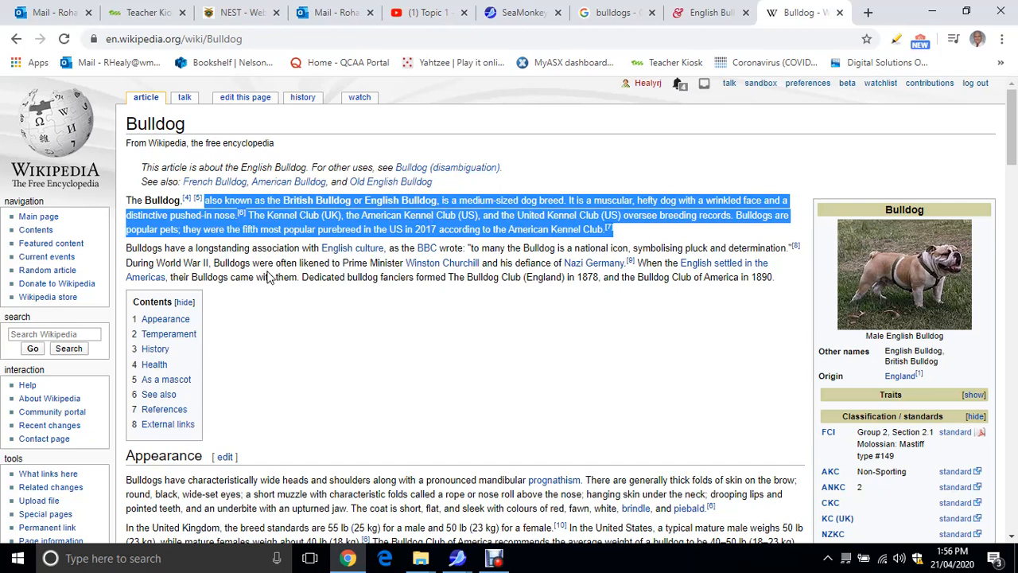
mouse_move(488, 207)
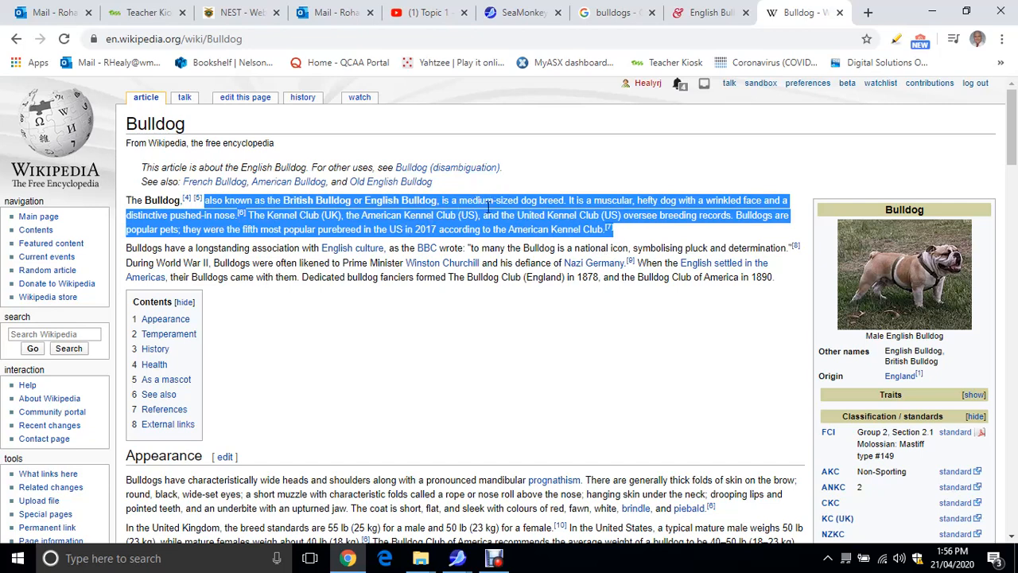
mouse_move(579, 471)
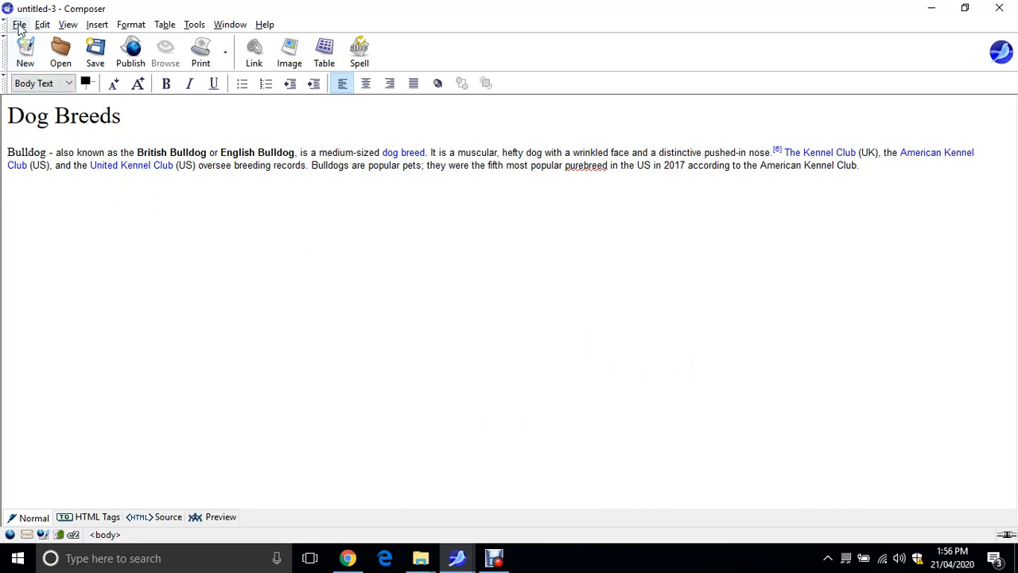
Save the page as index.html in My First Website with page title 'index'.
click(19, 24)
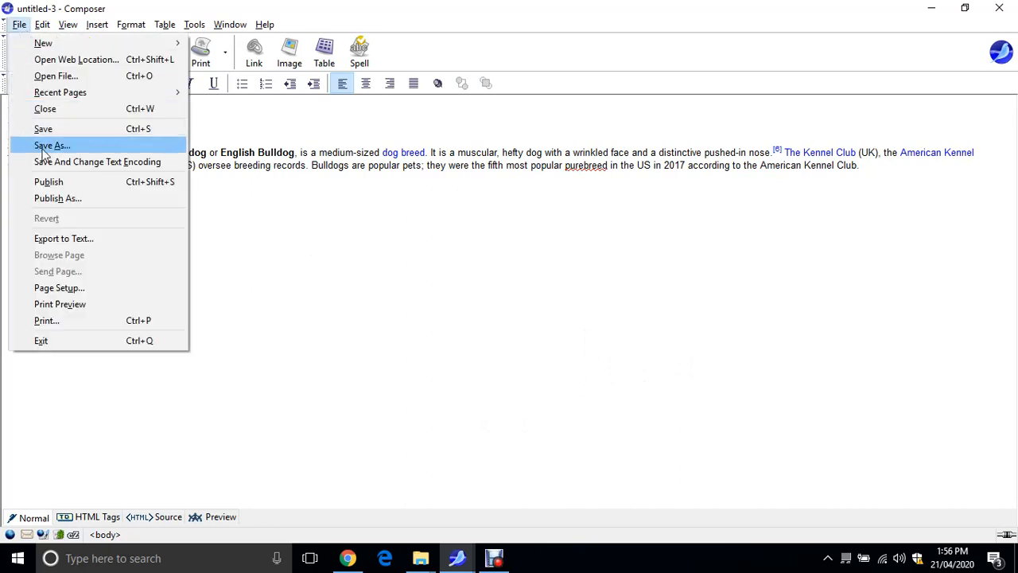
click(51, 145)
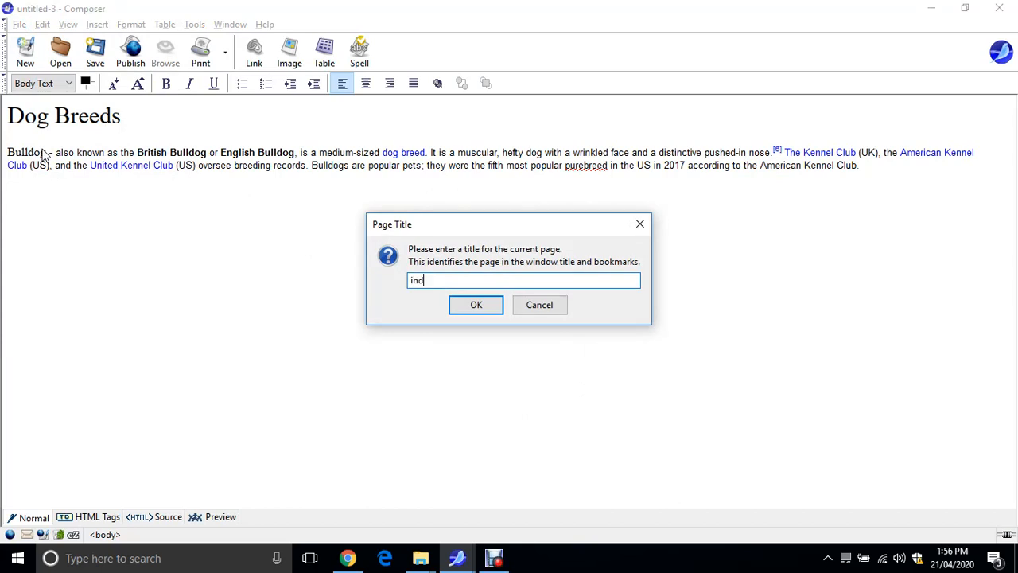
text(ex)
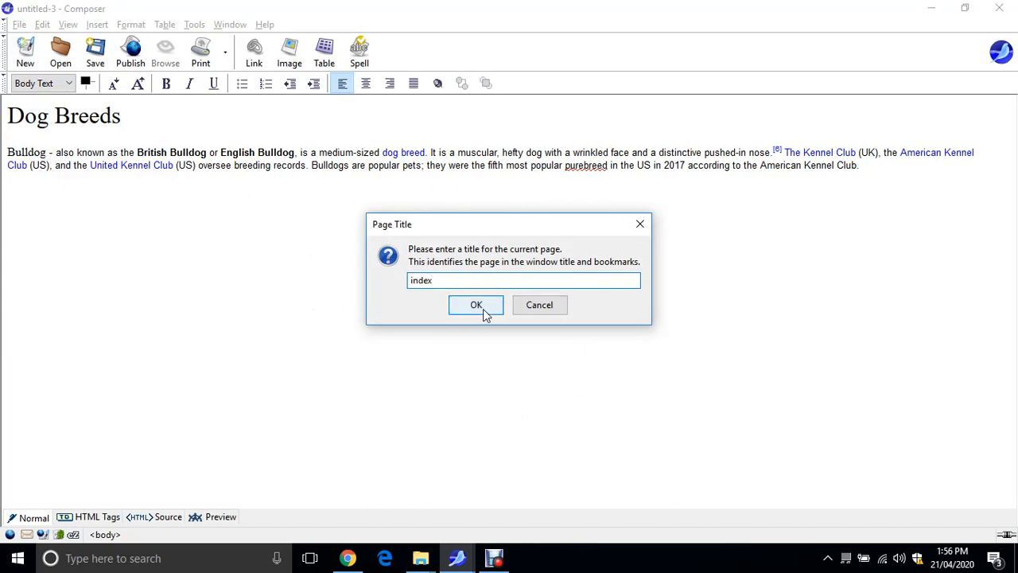
click(476, 305)
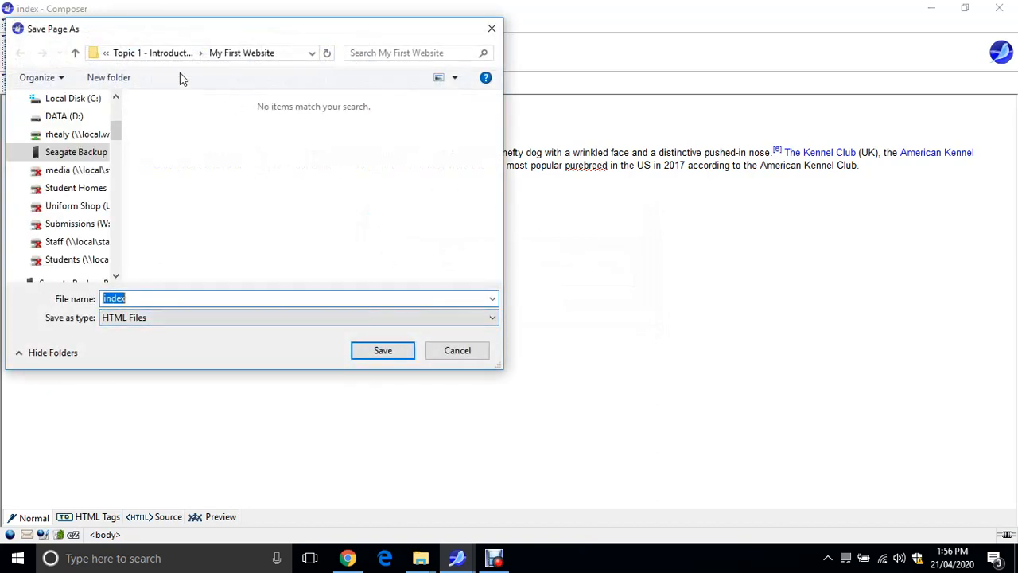
mouse_move(339, 328)
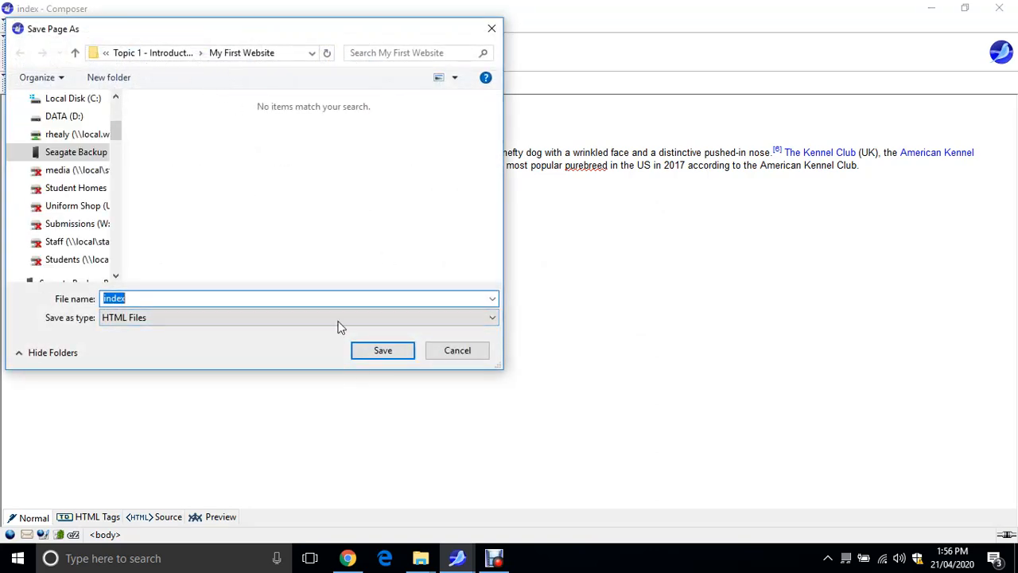
click(383, 350)
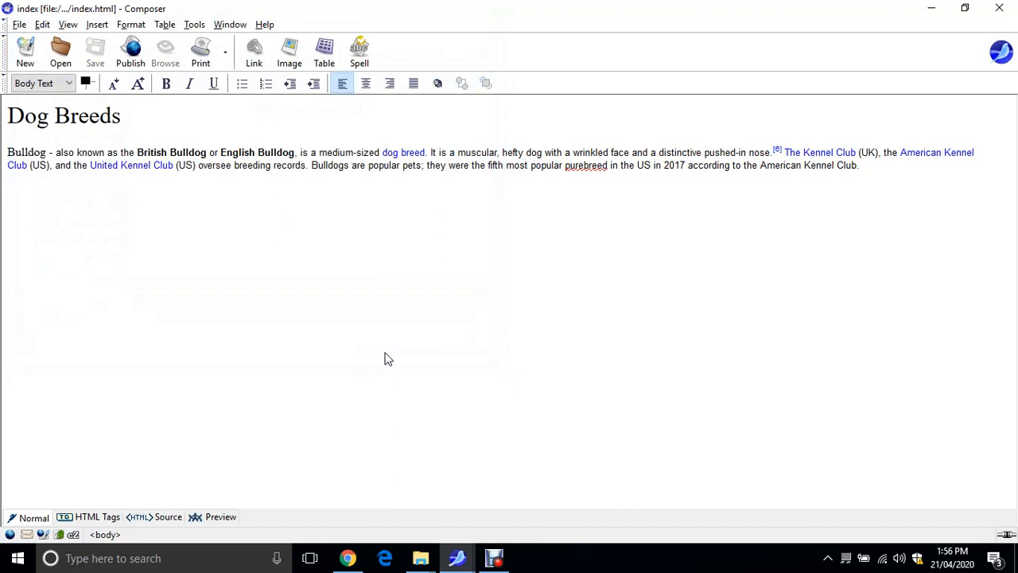
click(8, 192)
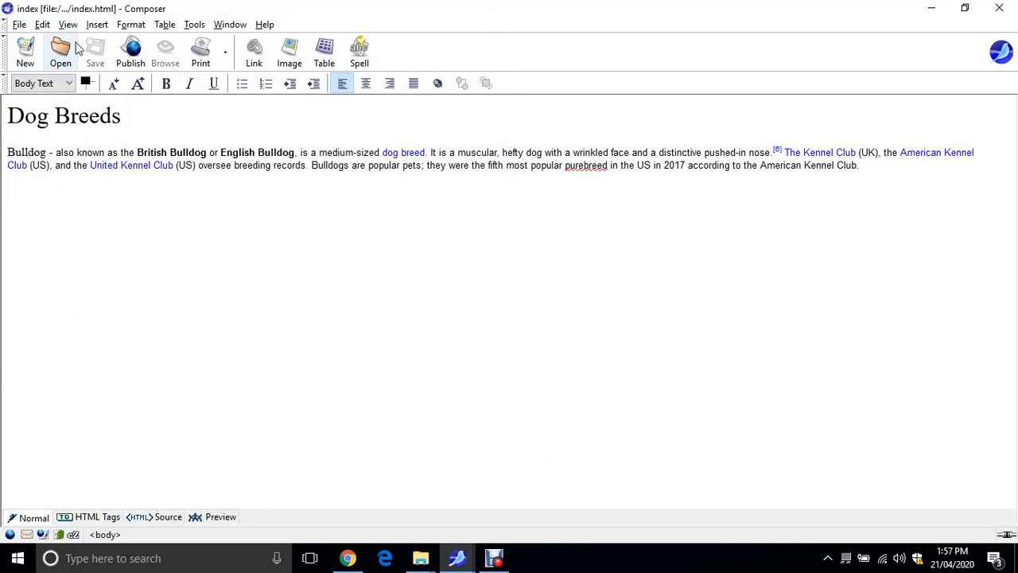
Insert bulldog.jpg below the description with alternate text 'bulldog', then save the page.
click(289, 52)
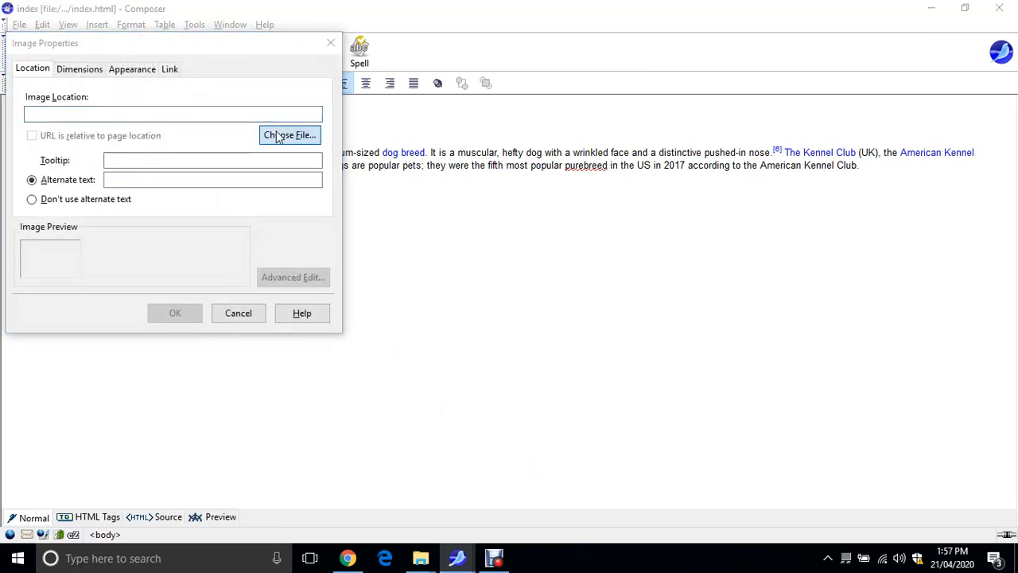
click(288, 135)
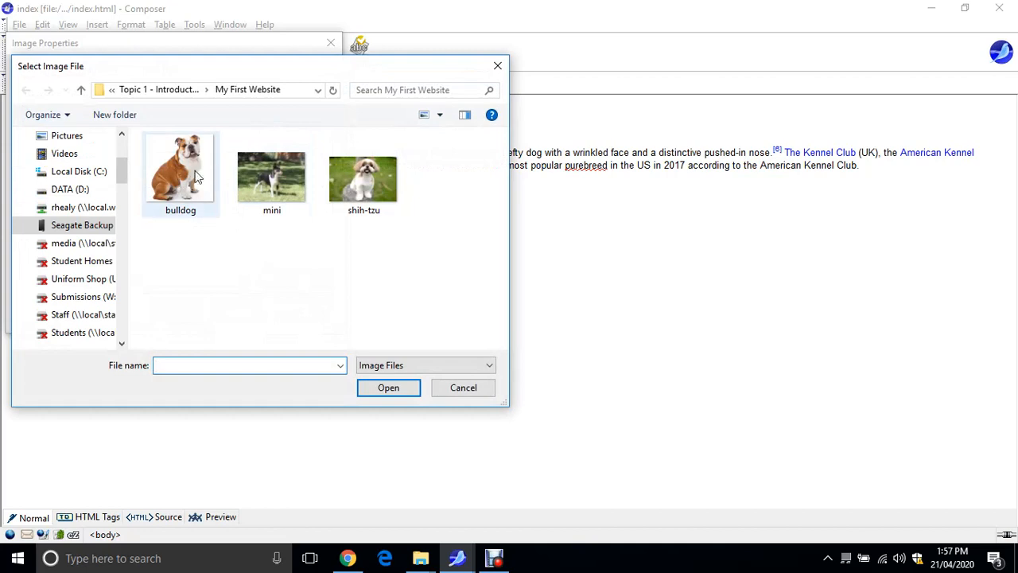
double_click(180, 171)
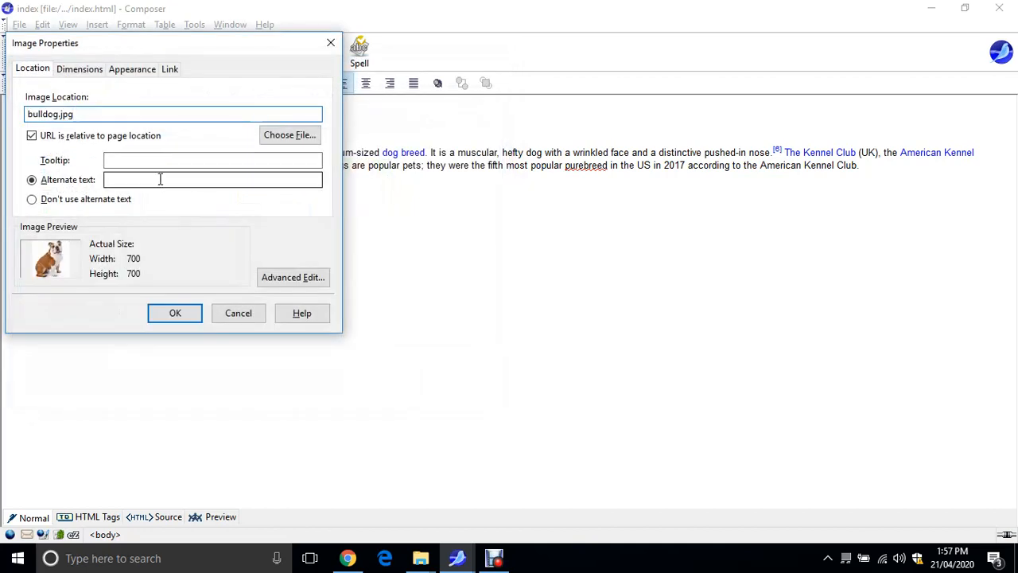
text(bulldog)
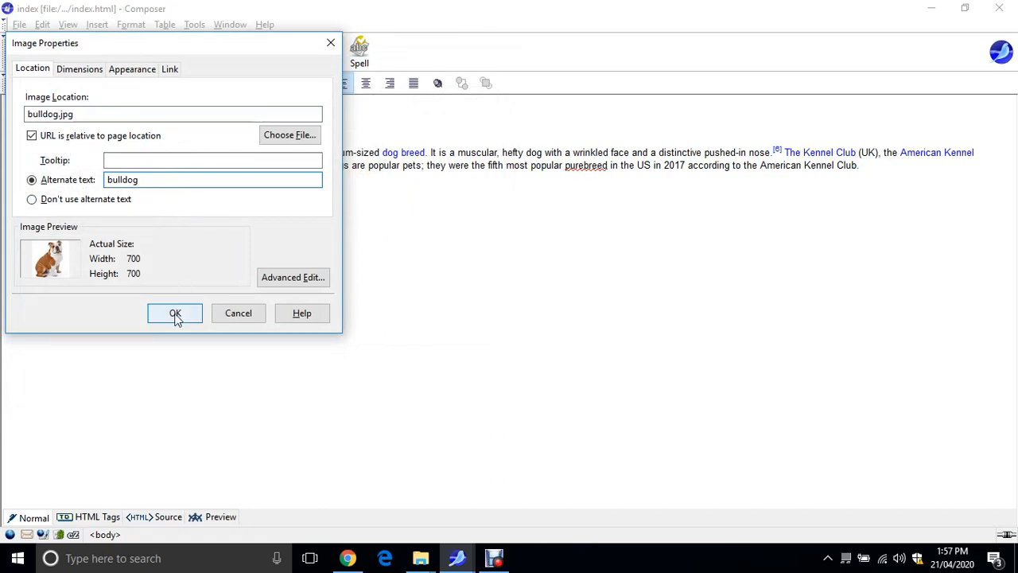
click(175, 313)
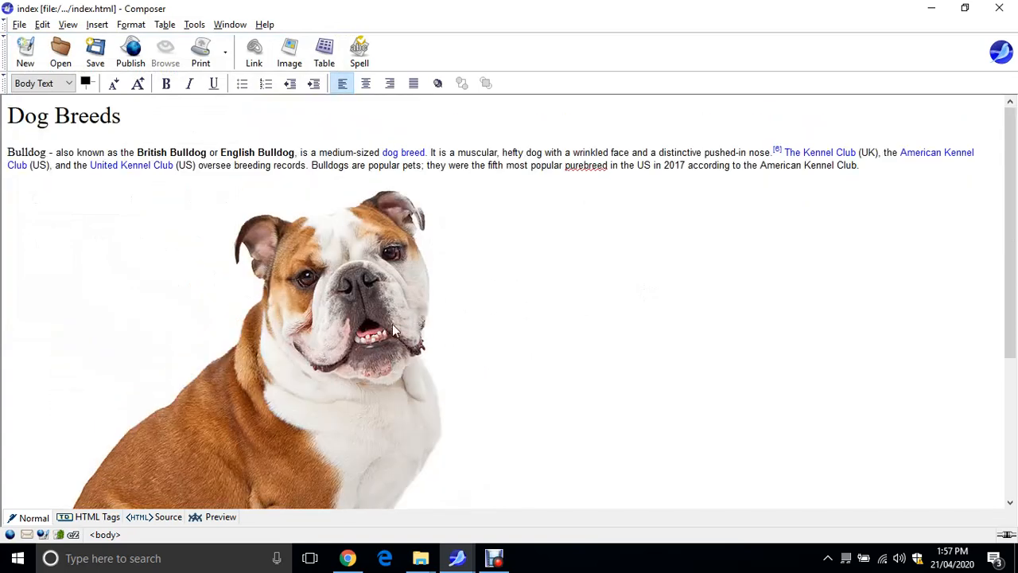
mouse_move(369, 314)
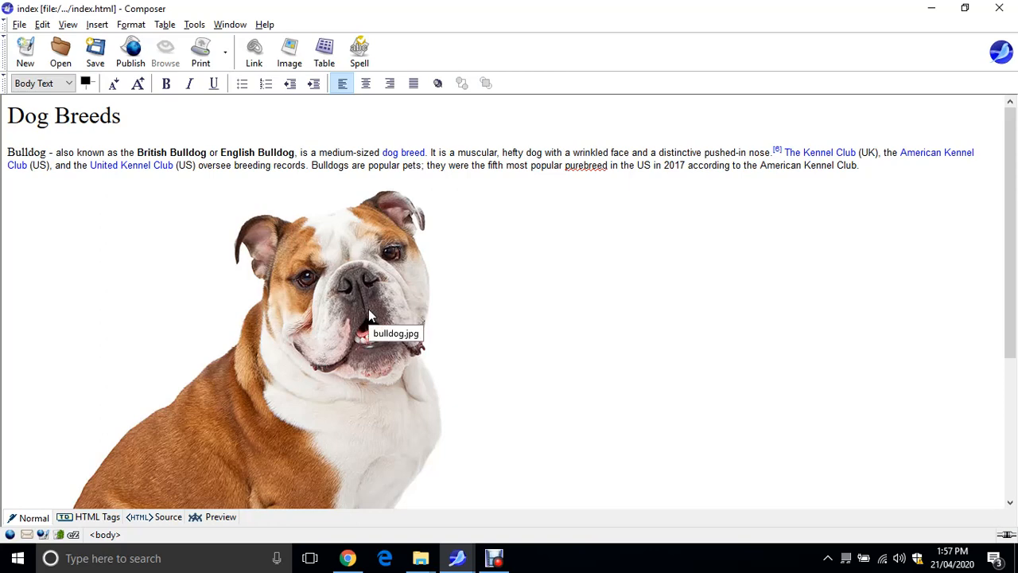
mouse_move(390, 308)
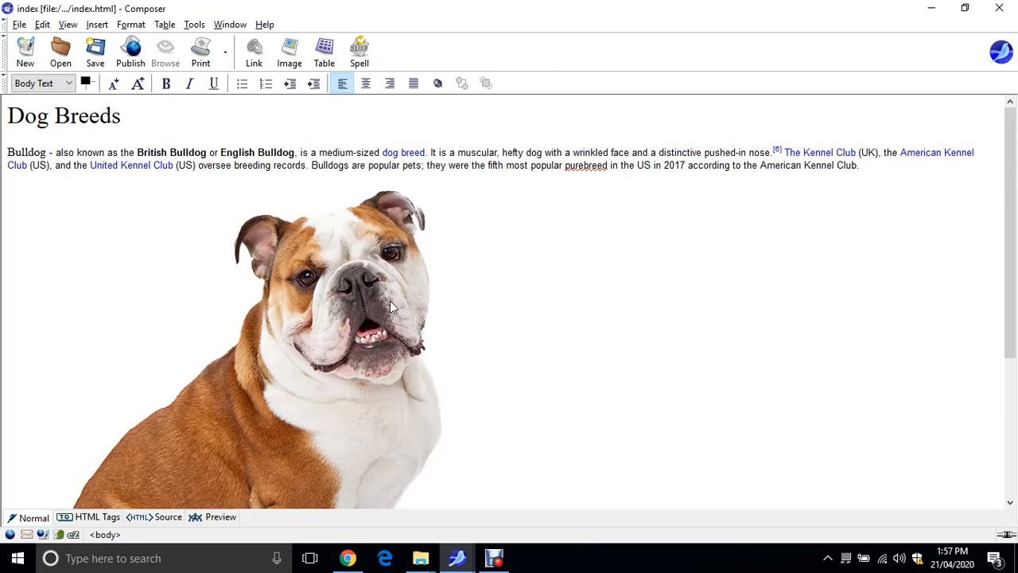
mouse_move(253, 229)
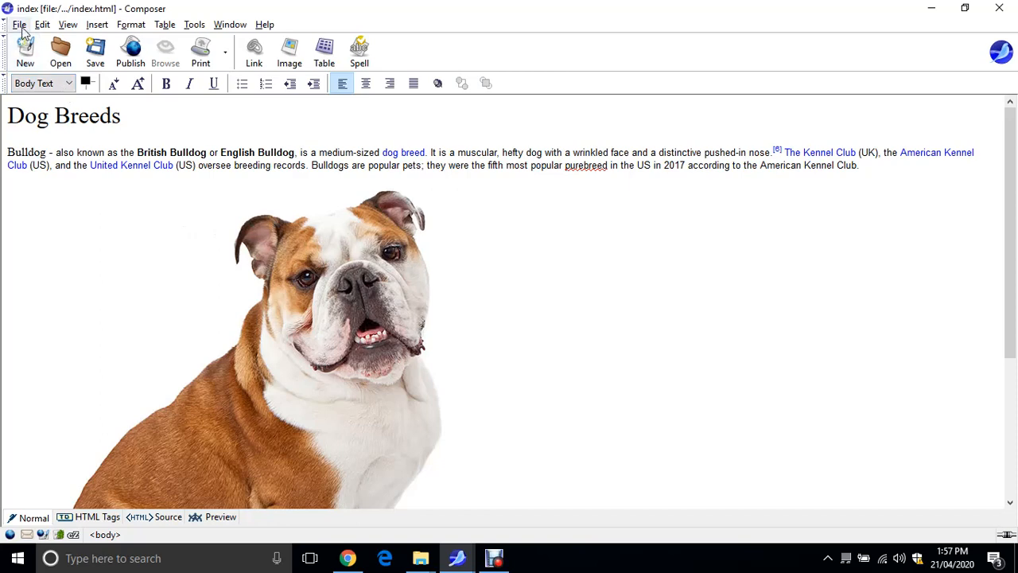
click(19, 24)
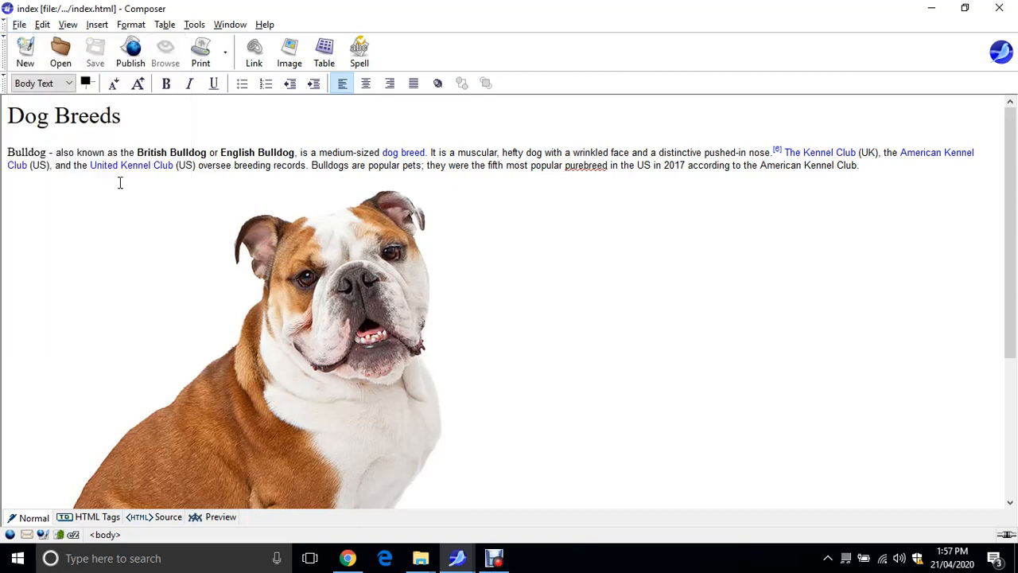
mouse_move(466, 262)
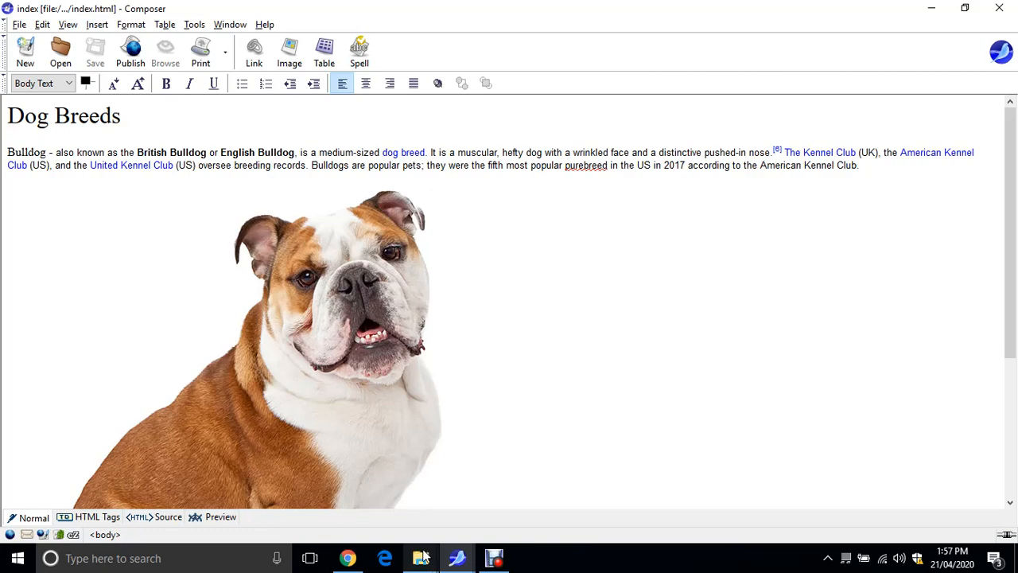
mouse_move(420, 557)
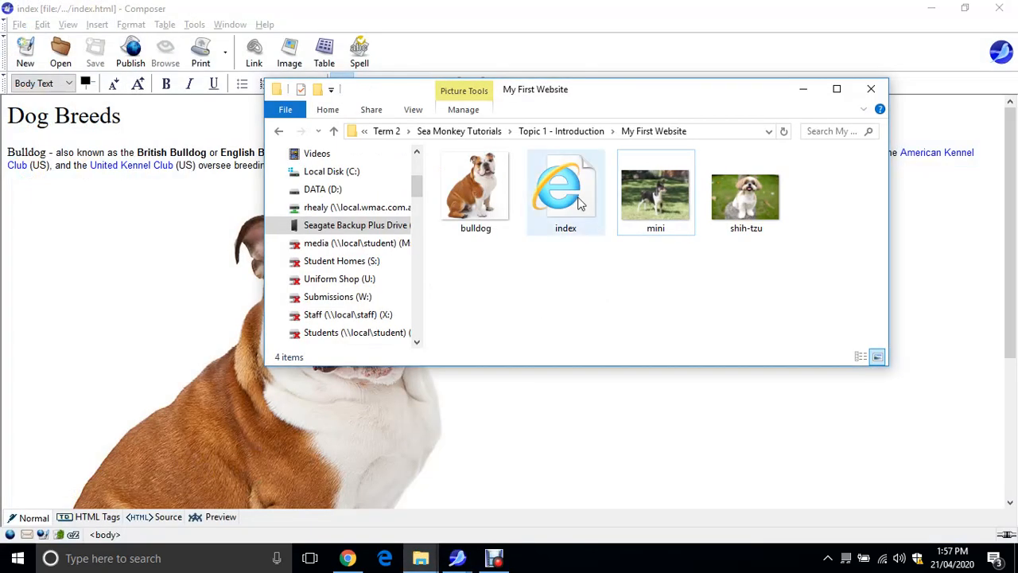
mouse_move(588, 199)
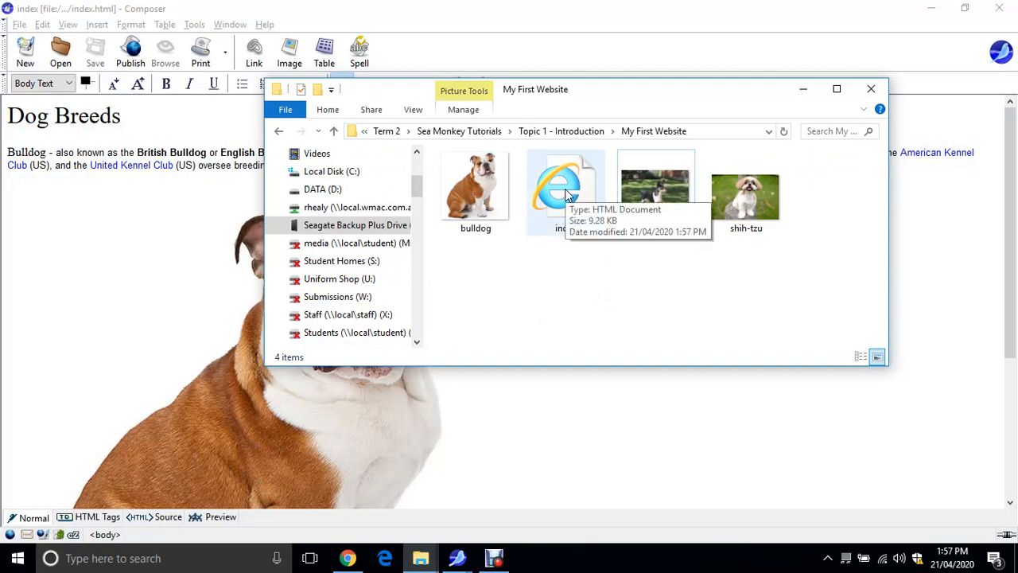
Open the index file from My First Website with Google Chrome.
right_click(560, 191)
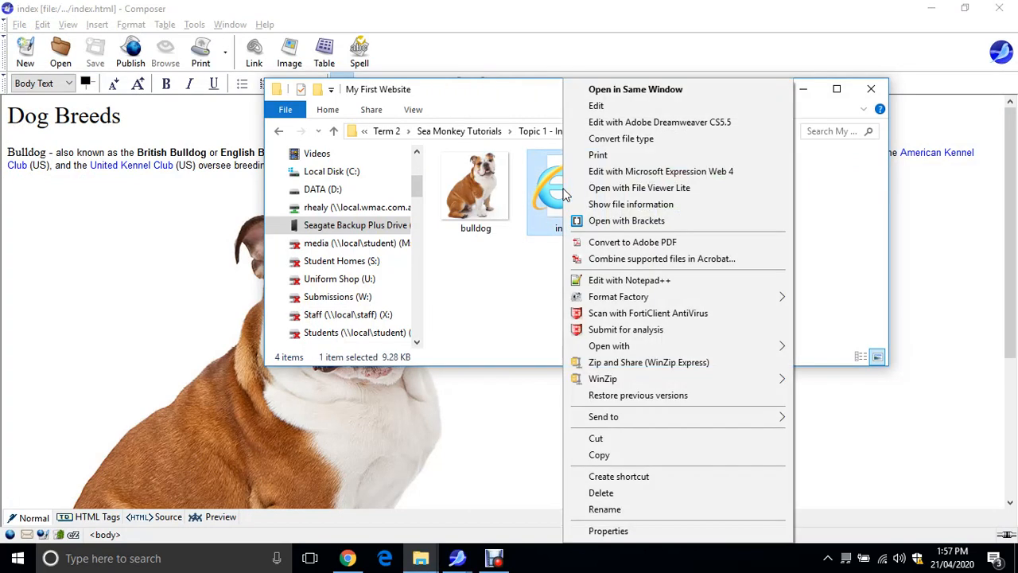
click(609, 345)
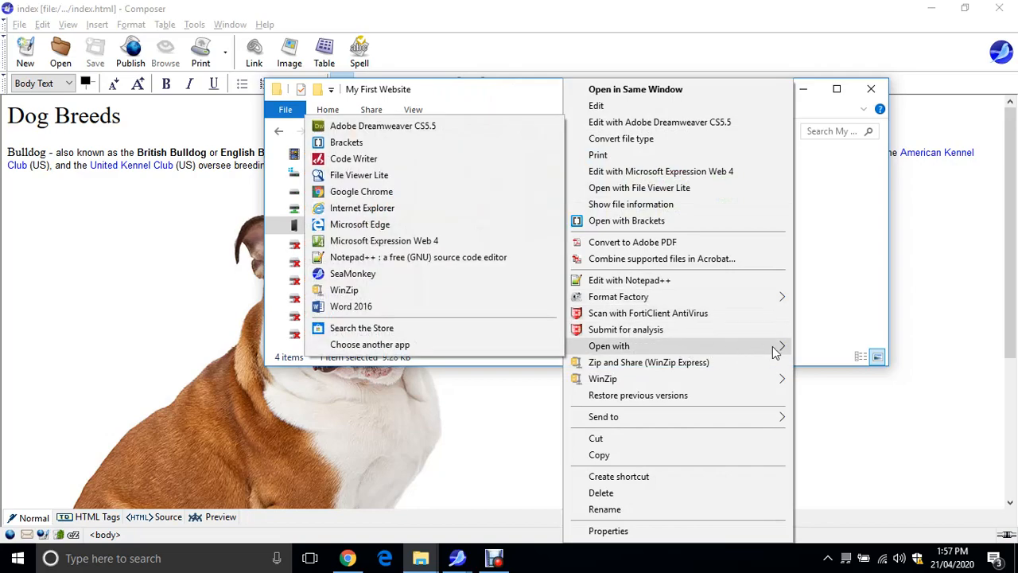
mouse_move(361, 191)
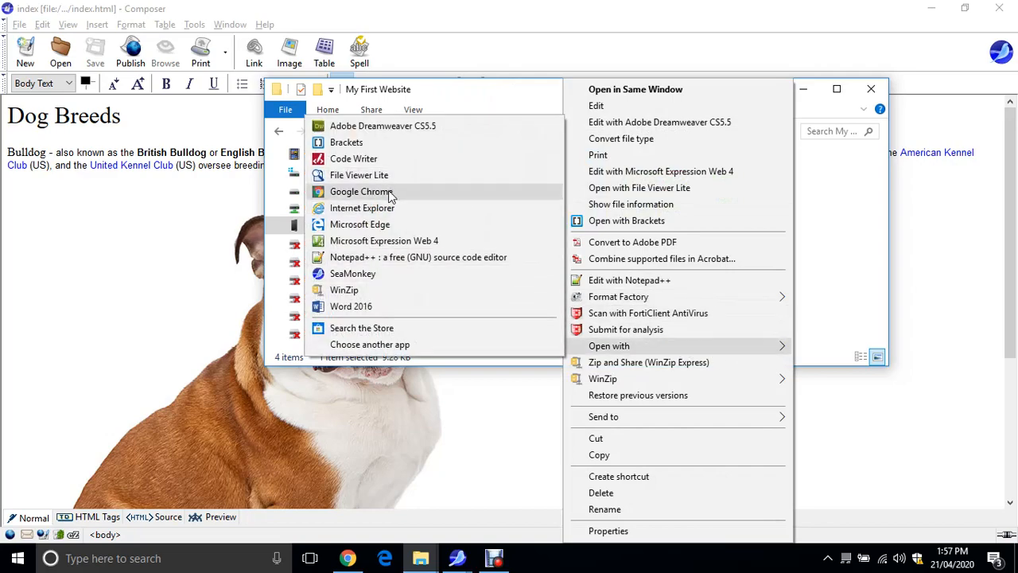
click(361, 191)
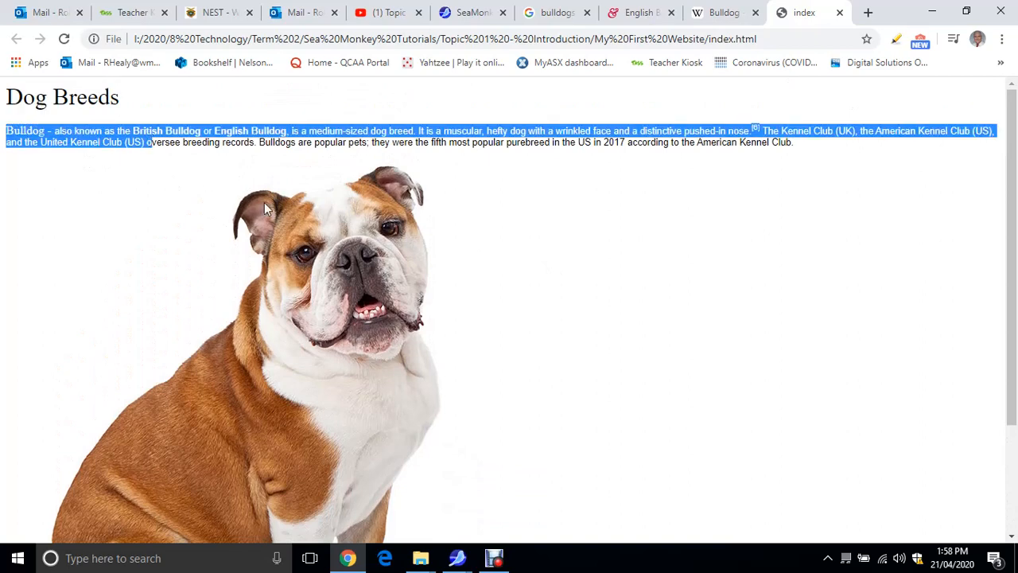
mouse_move(466, 220)
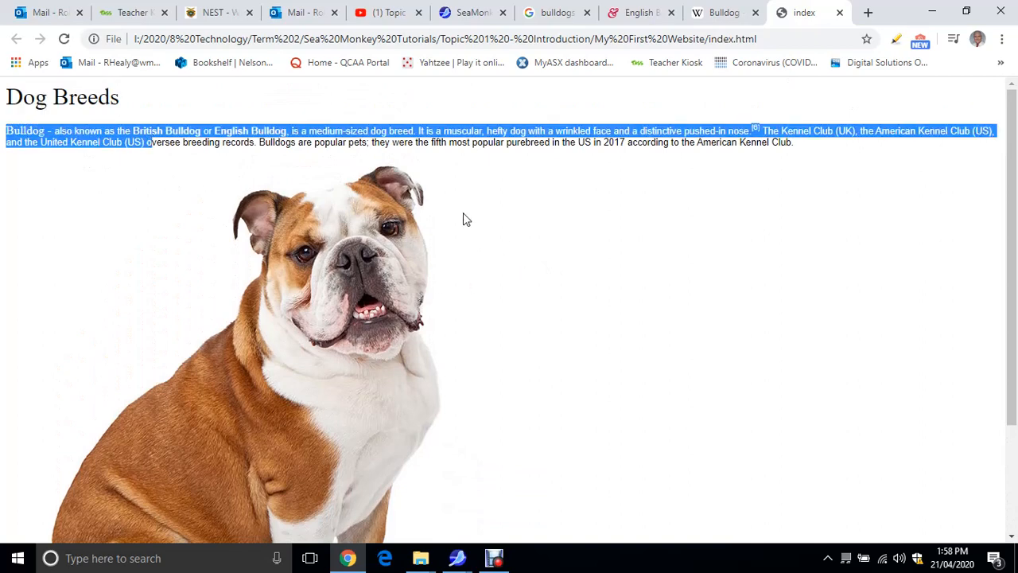
click(533, 340)
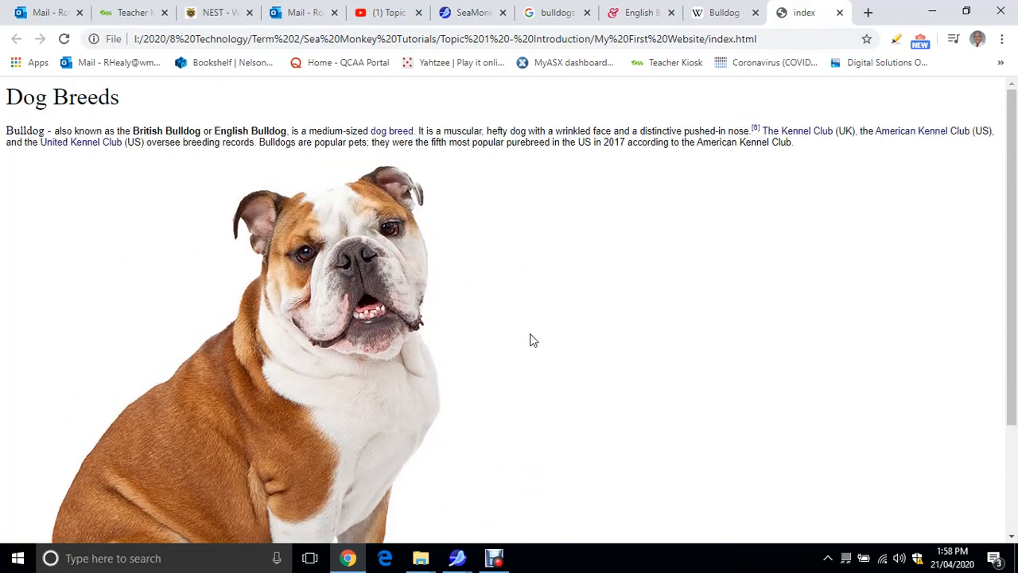
mouse_move(429, 336)
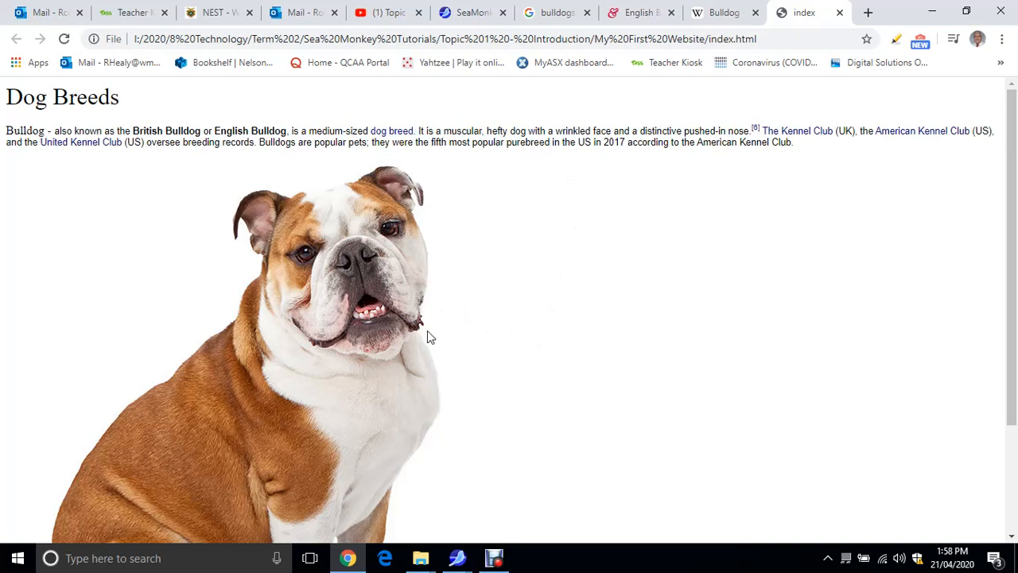
mouse_move(505, 340)
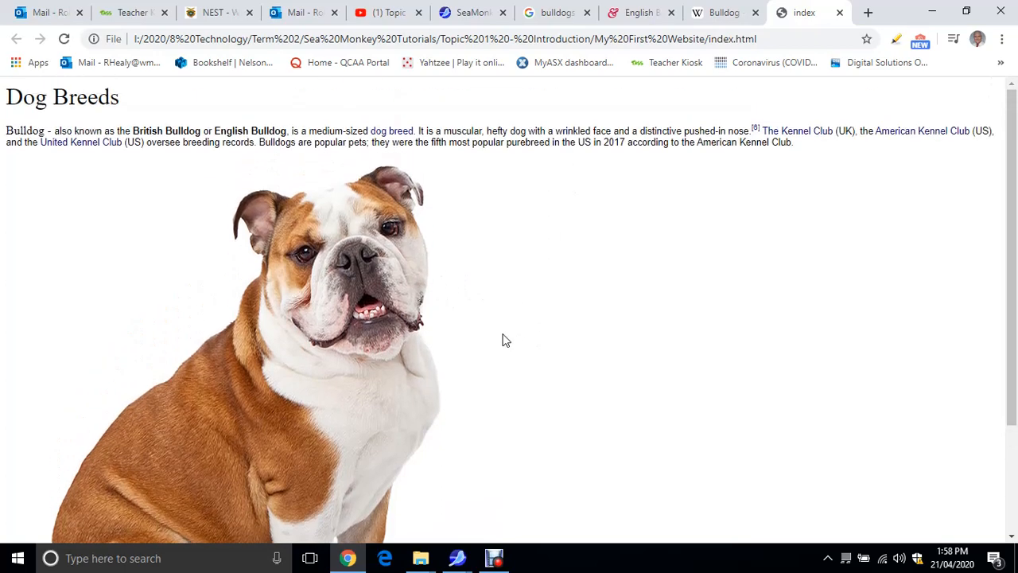
mouse_move(489, 341)
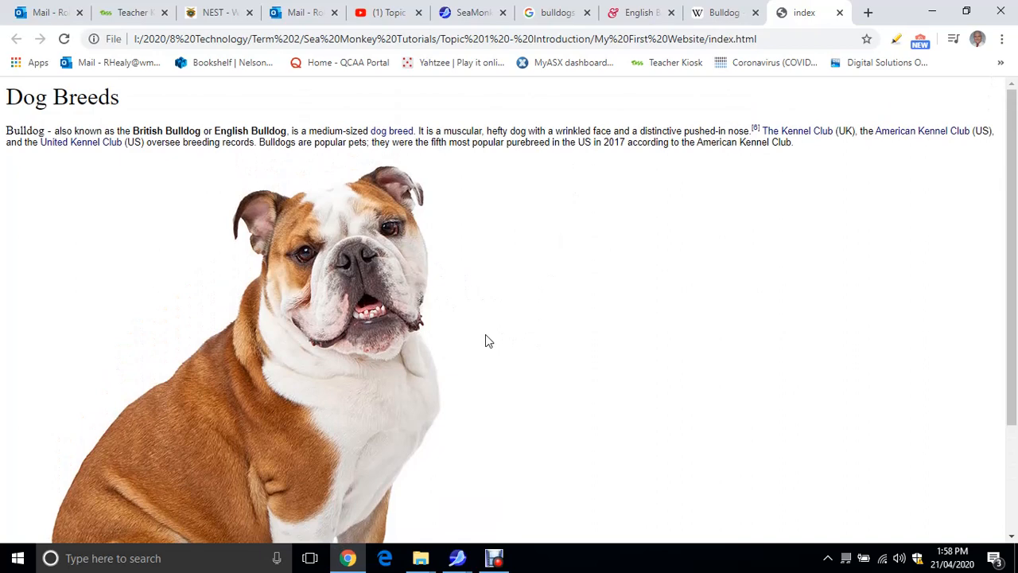
mouse_move(327, 315)
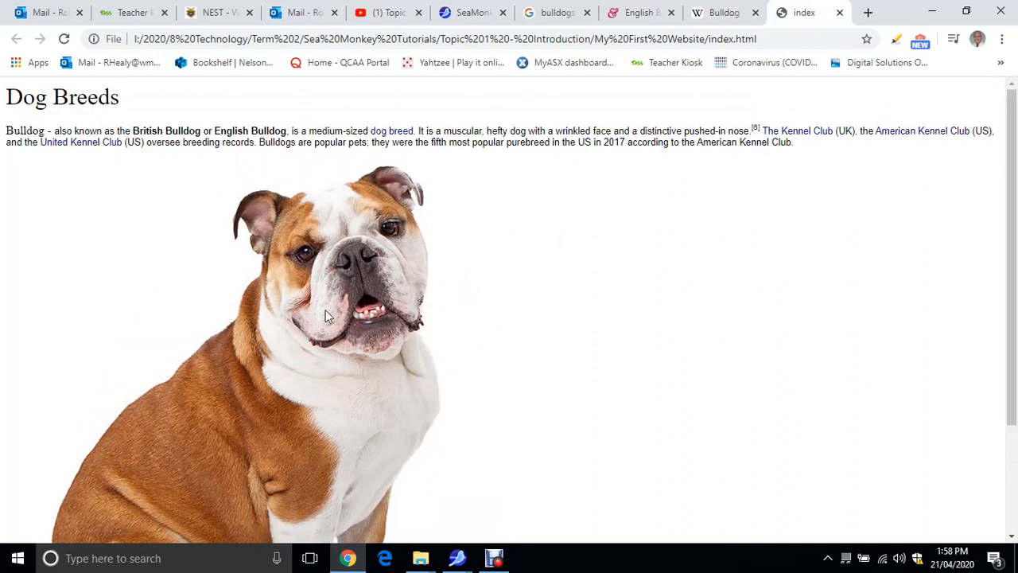
mouse_move(488, 295)
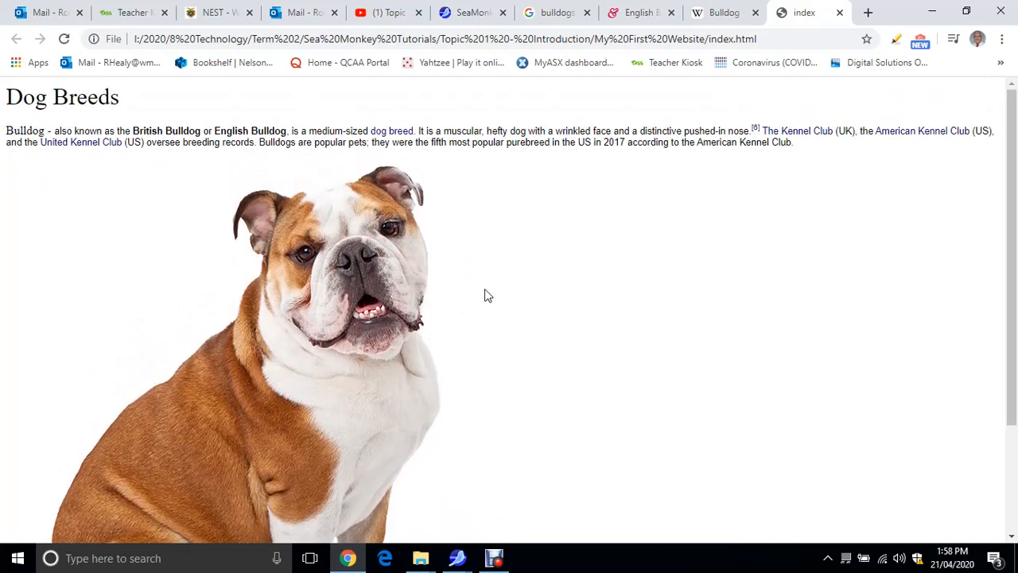